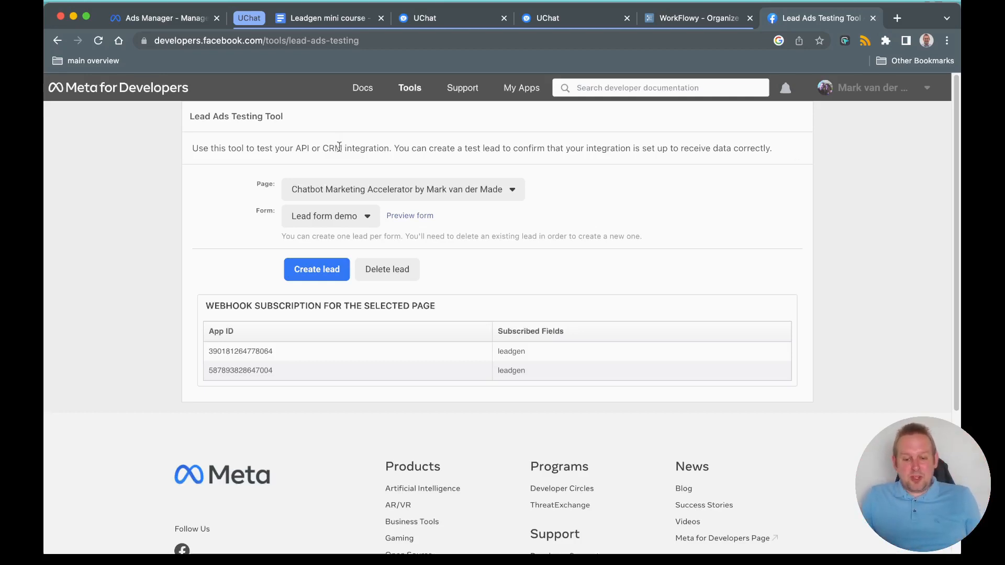
{"action": "mouse_move", "coordinate": [309, 232]}
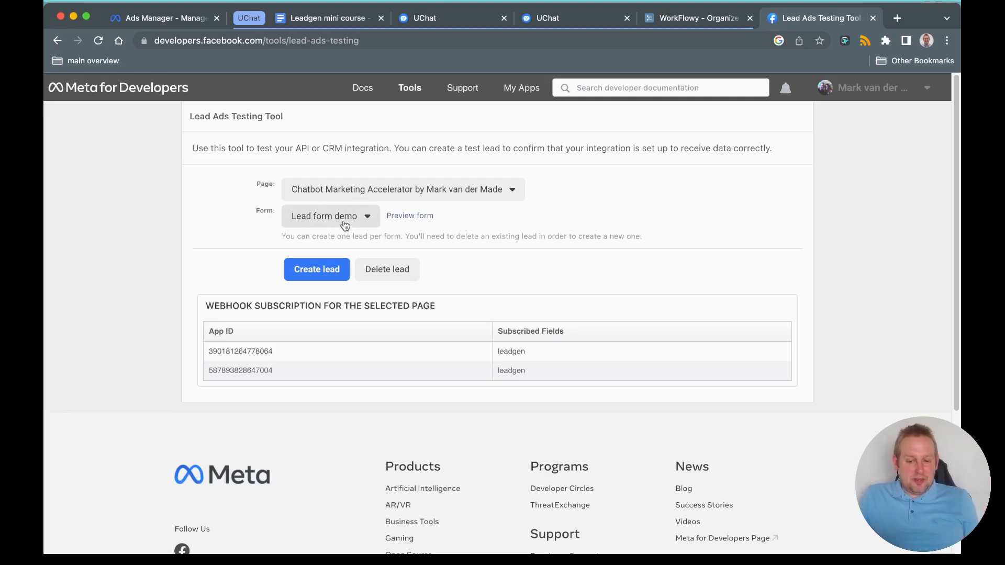
{"action": "mouse_move", "coordinate": [356, 221]}
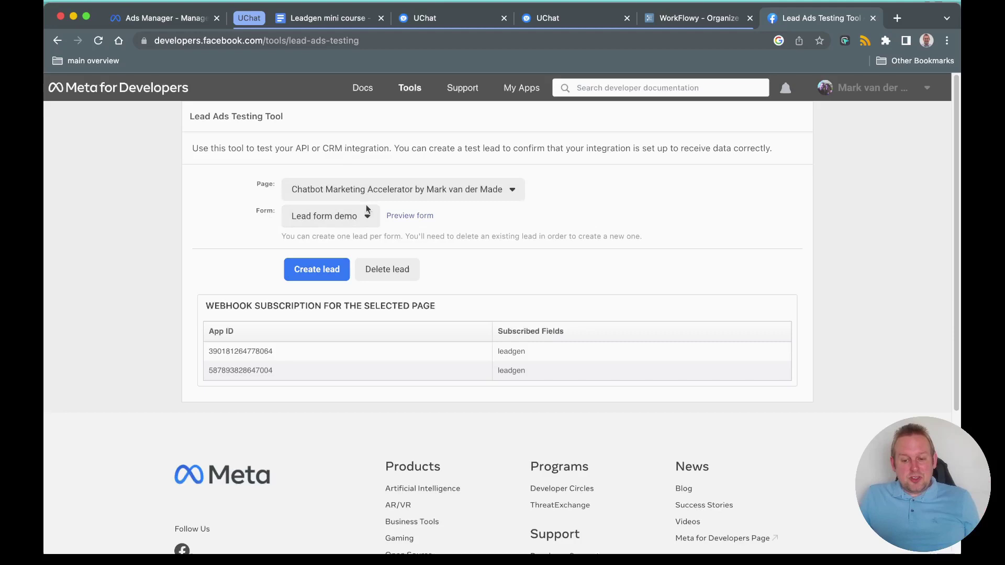
- Preview the Lead form demo form with its first name, last name, email and phone fields
{"action": "left_click", "coordinate": [317, 269]}
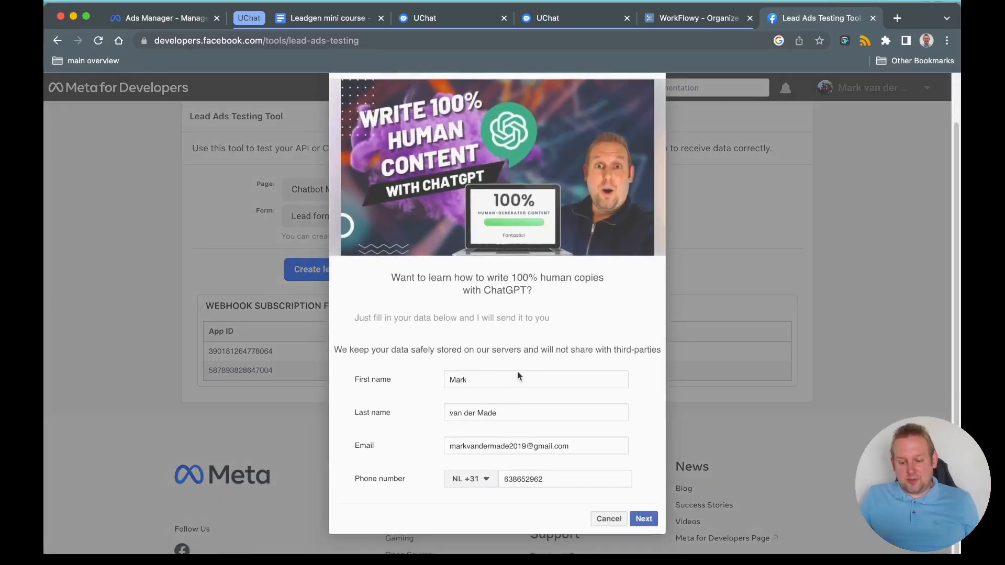
{"action": "mouse_move", "coordinate": [482, 377]}
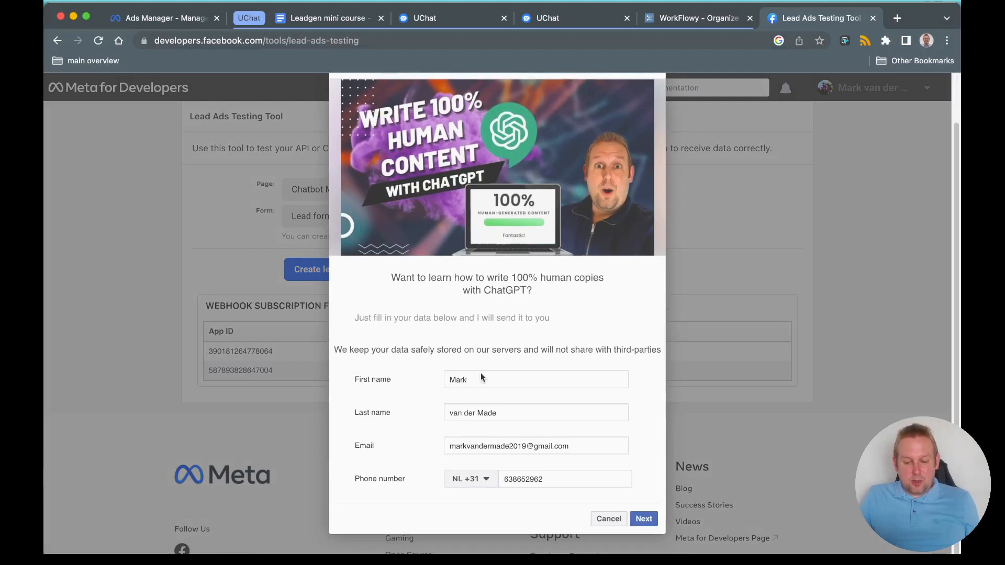
{"action": "mouse_move", "coordinate": [445, 398]}
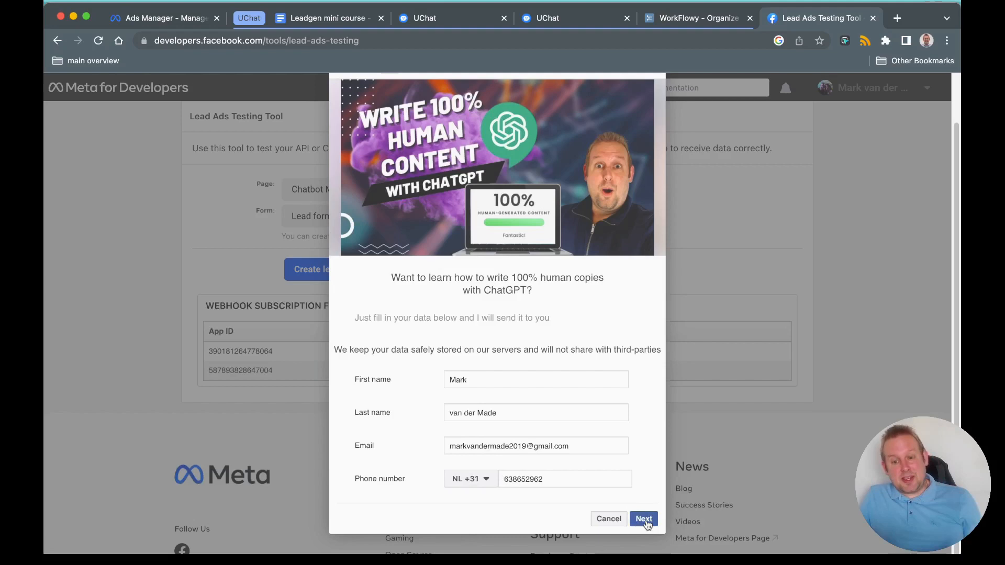
{"action": "left_click", "coordinate": [471, 479]}
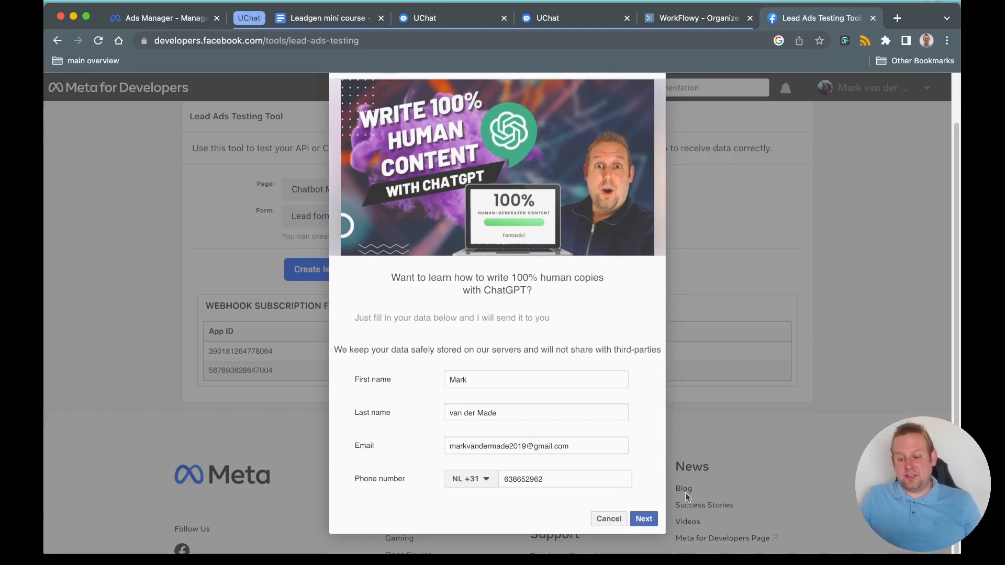
- Open the Facebook leadgen flow after briefly checking the bot's automation keywords
{"action": "left_click", "coordinate": [609, 519]}
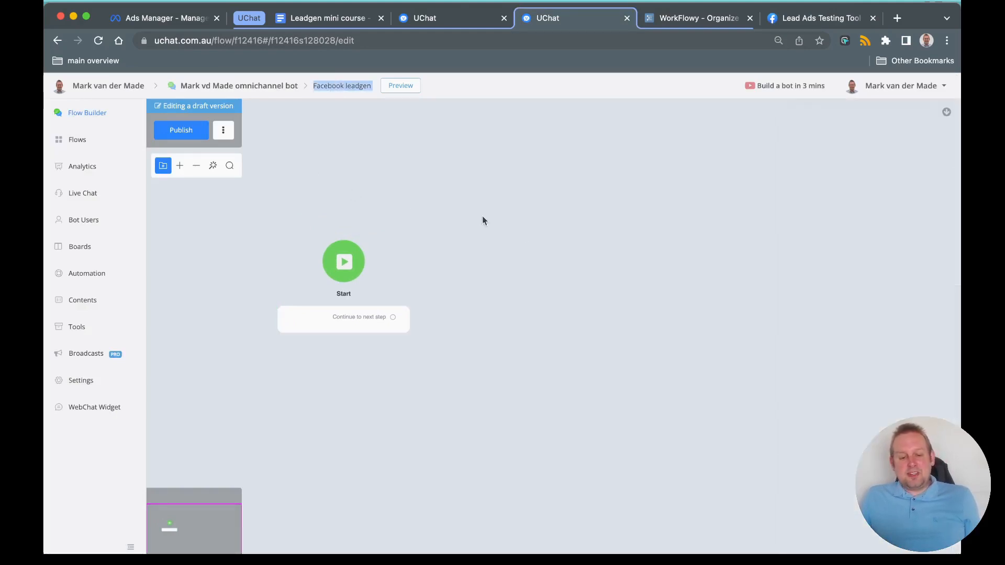
{"action": "left_click", "coordinate": [86, 273]}
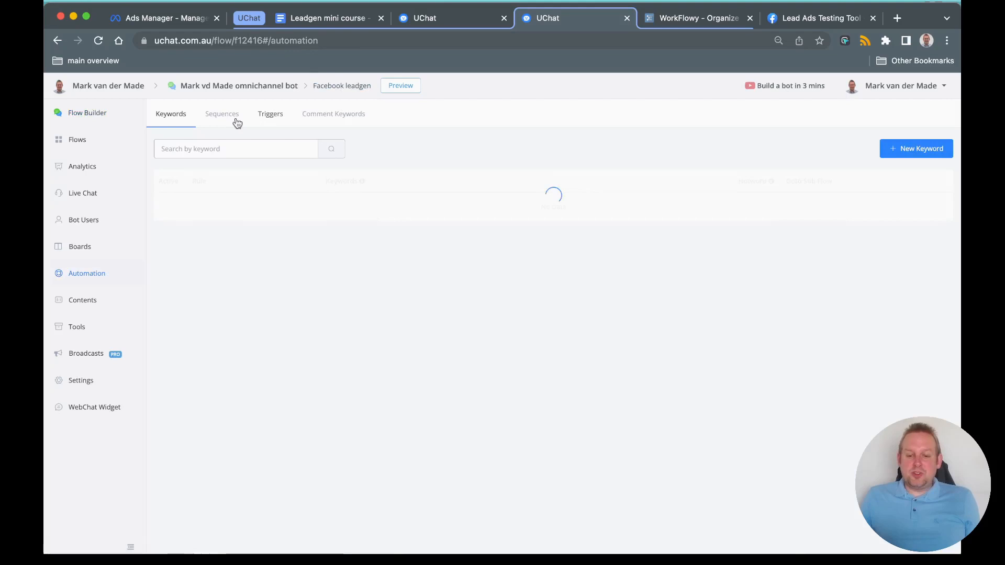
{"action": "left_click", "coordinate": [77, 140]}
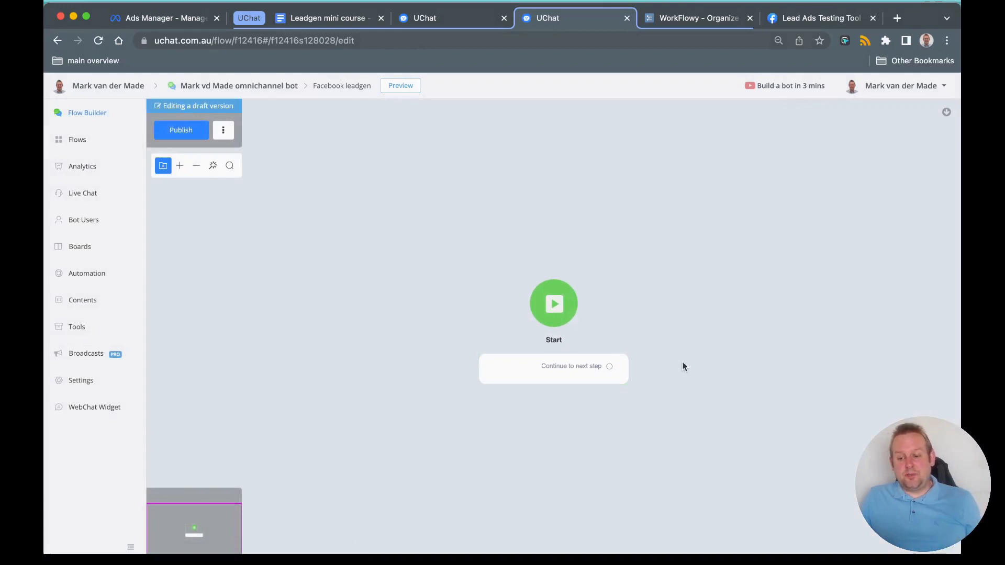
- Attach a Facebook LeadGen trigger to the flow's Start step
{"action": "left_click", "coordinate": [554, 304]}
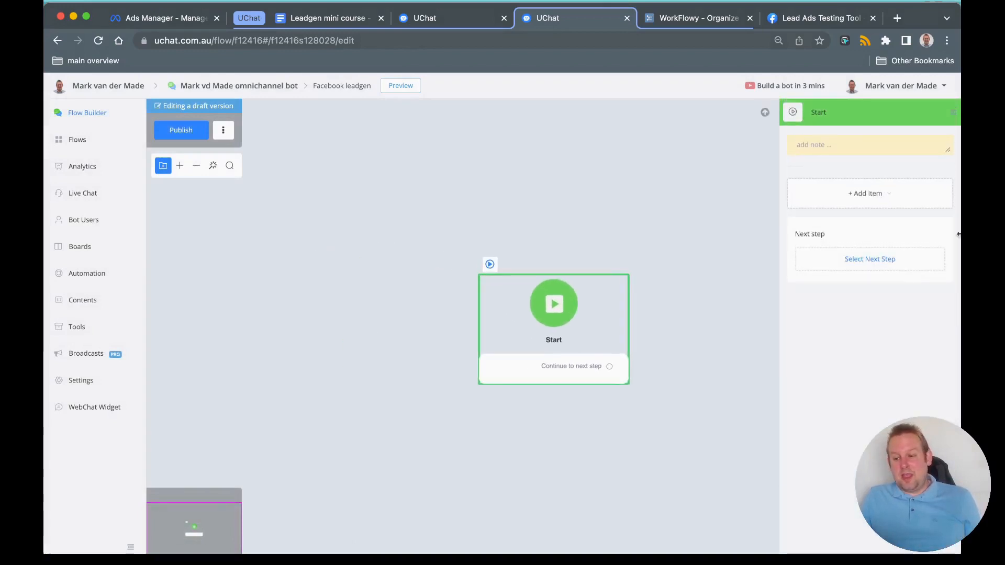
{"action": "left_click", "coordinate": [870, 194]}
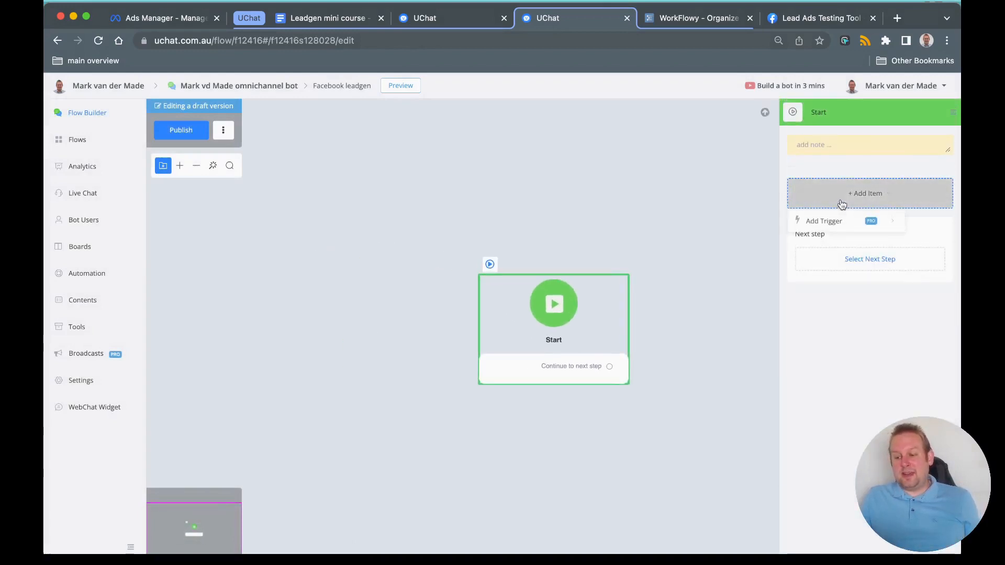
{"action": "left_click", "coordinate": [823, 221]}
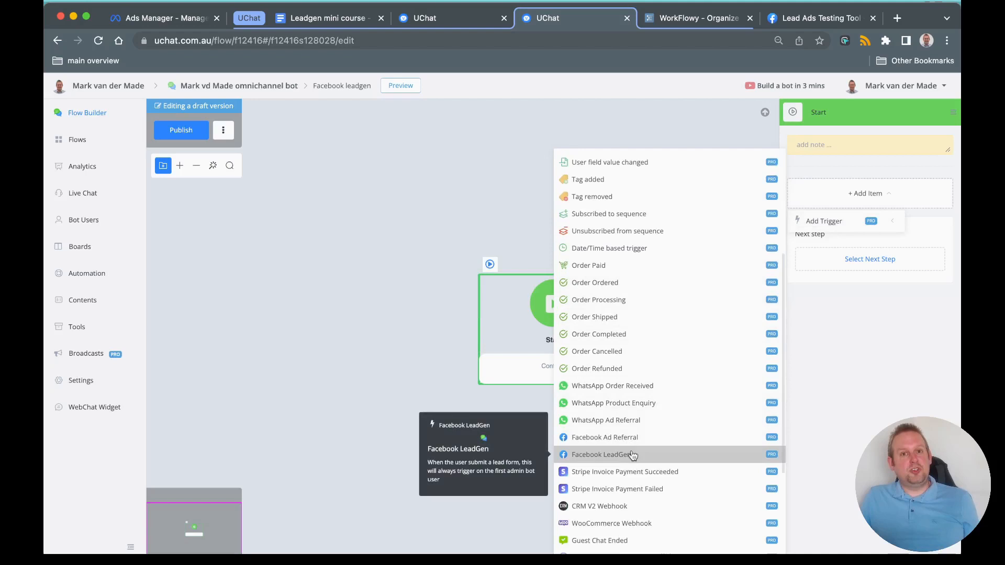
{"action": "left_click", "coordinate": [604, 455]}
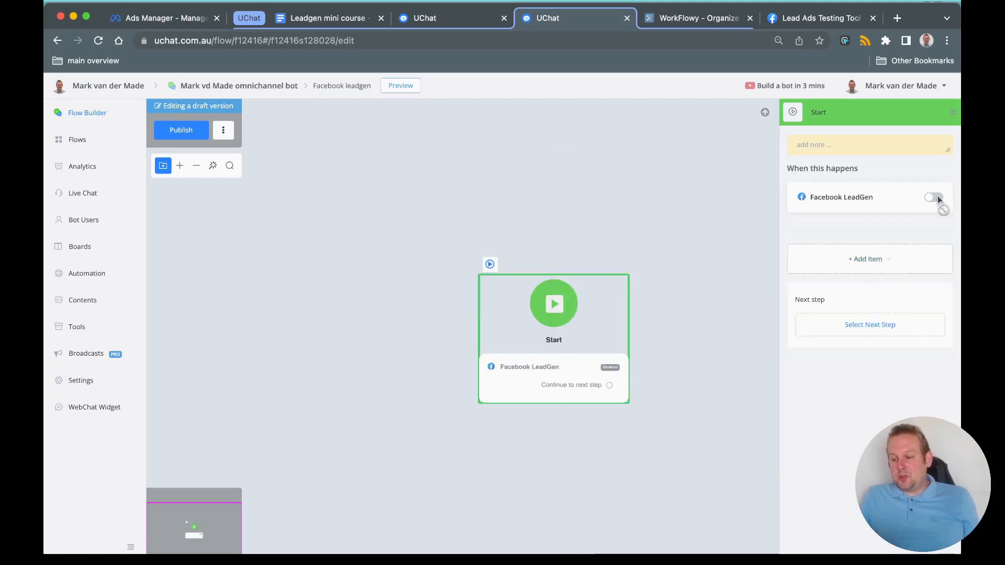
- Activate the LeadGen trigger and save its Webhook Payload to fb_leadgen_data
{"action": "left_click", "coordinate": [841, 196]}
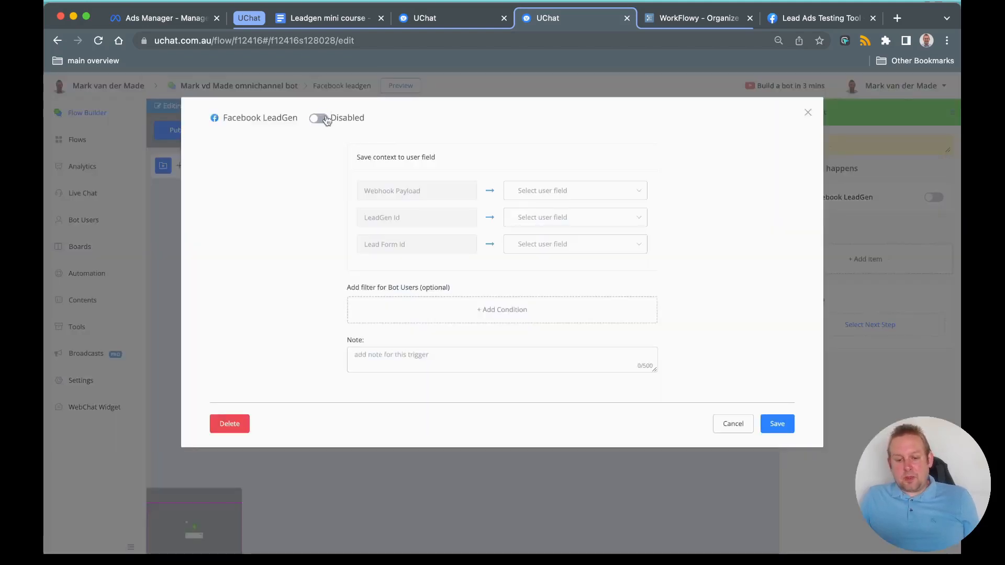
{"action": "left_click", "coordinate": [319, 117]}
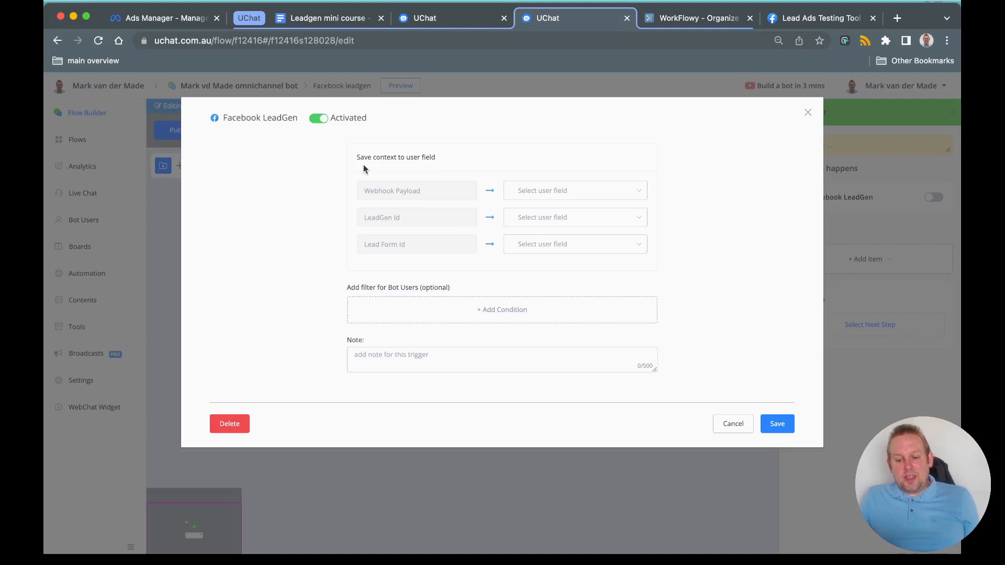
{"action": "mouse_move", "coordinate": [462, 175]}
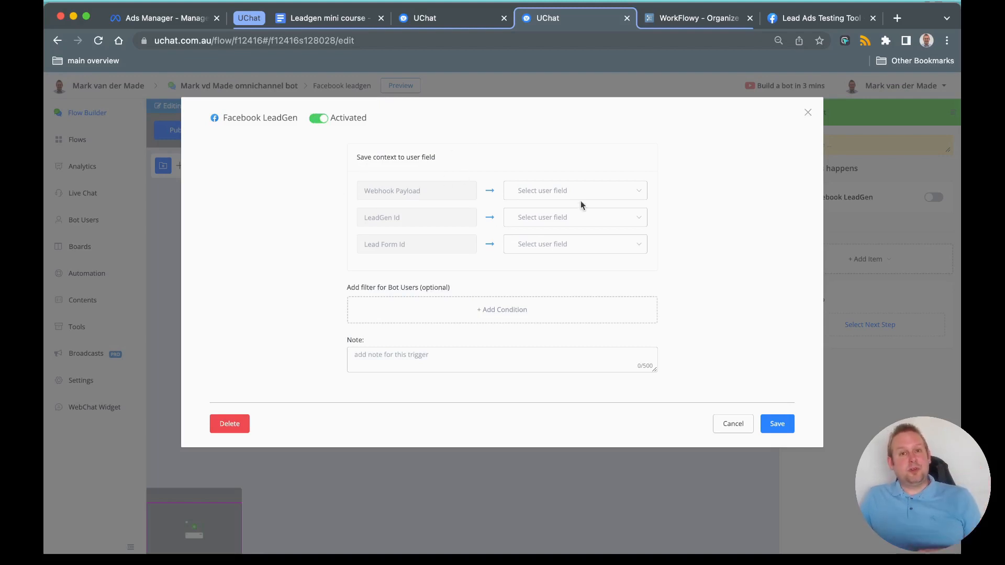
{"action": "mouse_move", "coordinate": [609, 192]}
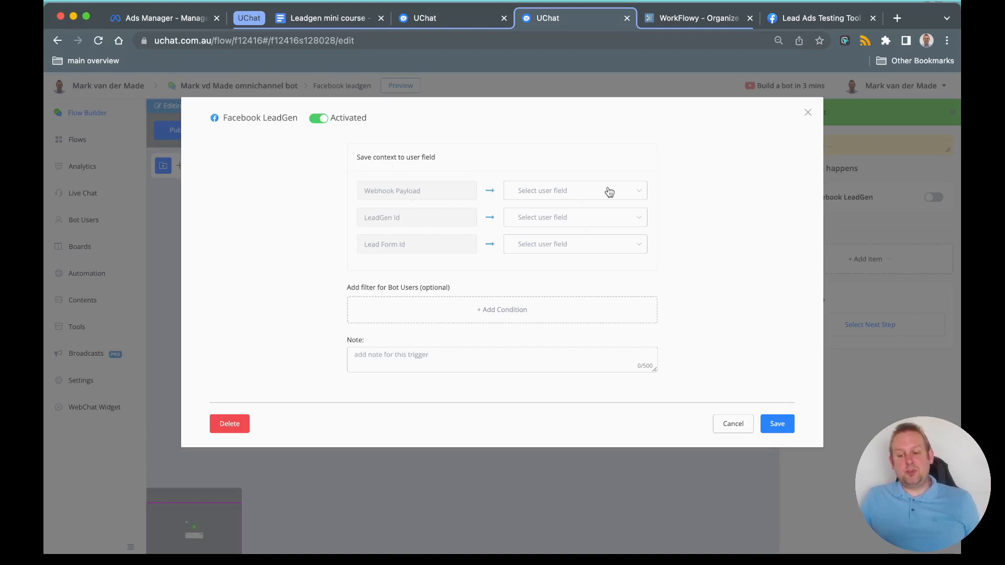
{"action": "left_click", "coordinate": [575, 191]}
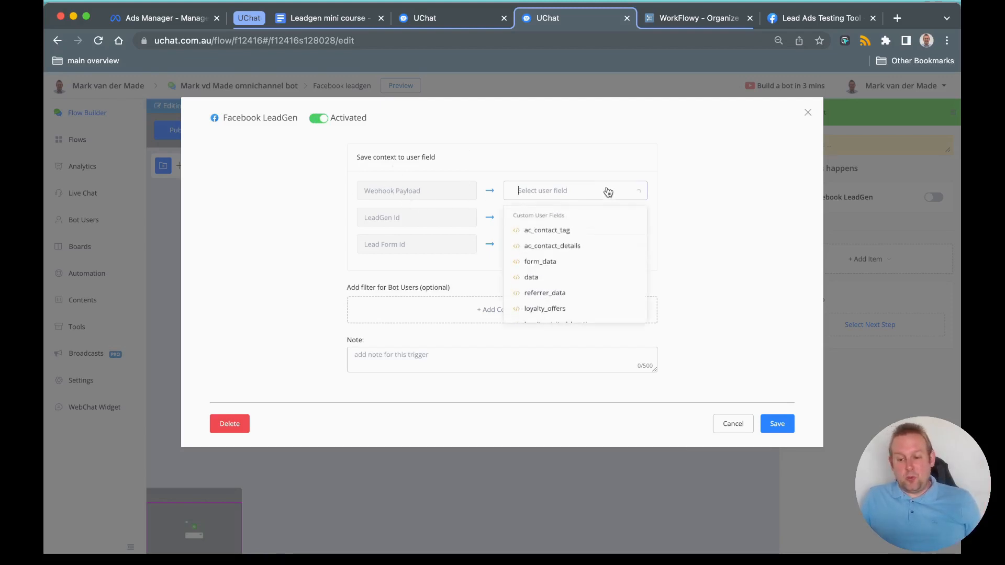
{"action": "type", "text": "leadge"}
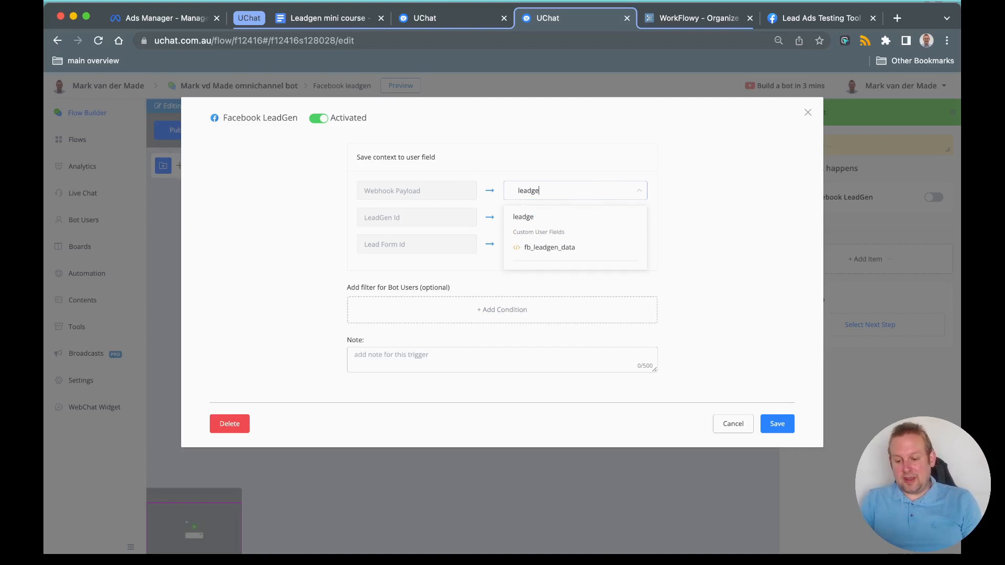
{"action": "type", "text": "n"}
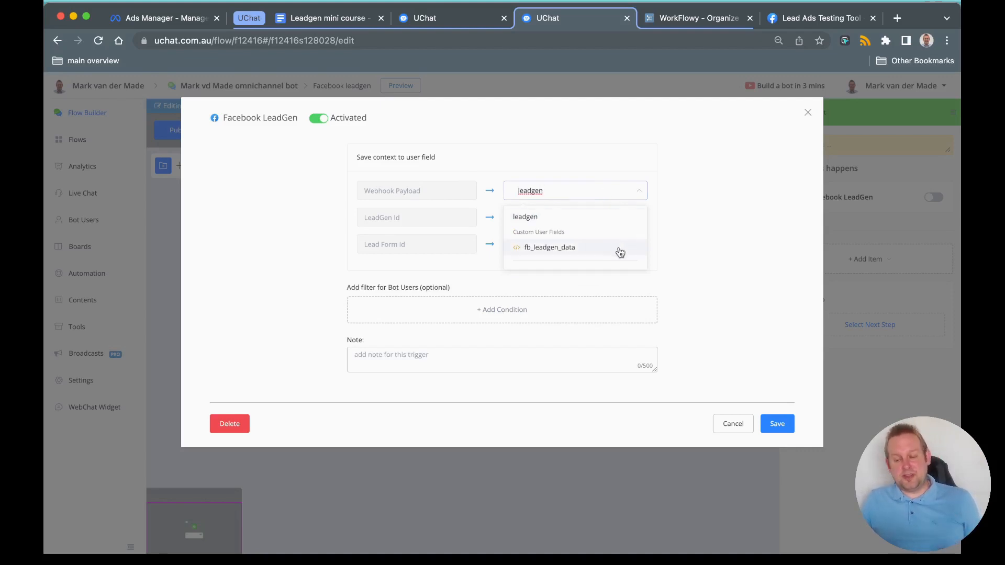
{"action": "left_click", "coordinate": [550, 247]}
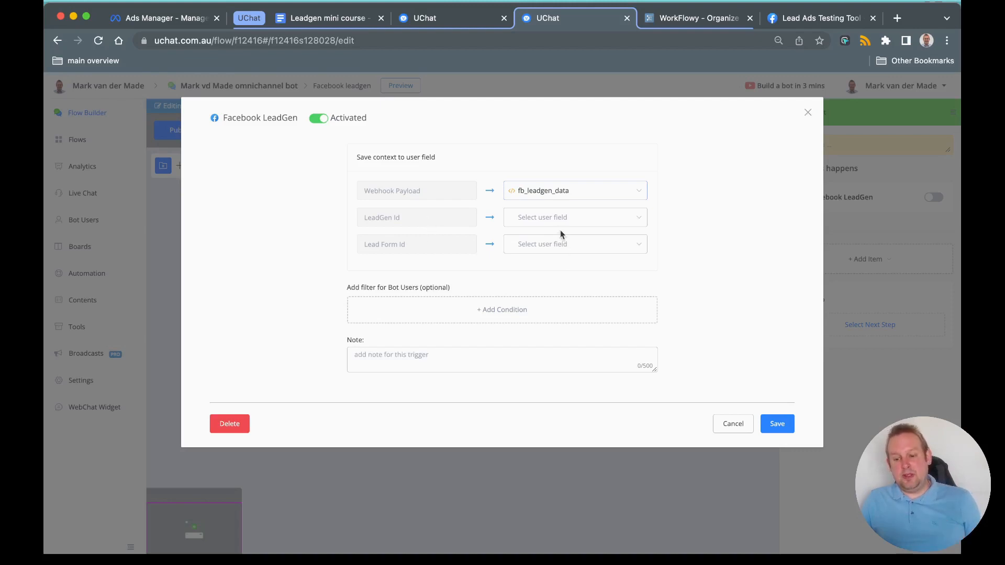
- Save LeadGen Id to fb_leadgen_id and Lead Form Id to fb_leadgen_form_id
{"action": "type", "text": "leadg"}
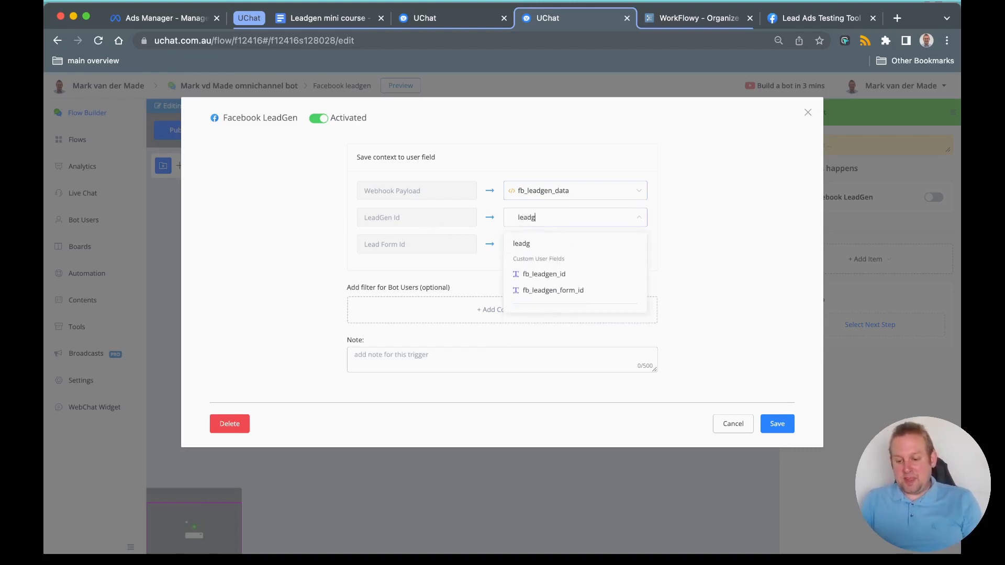
{"action": "left_click", "coordinate": [544, 273]}
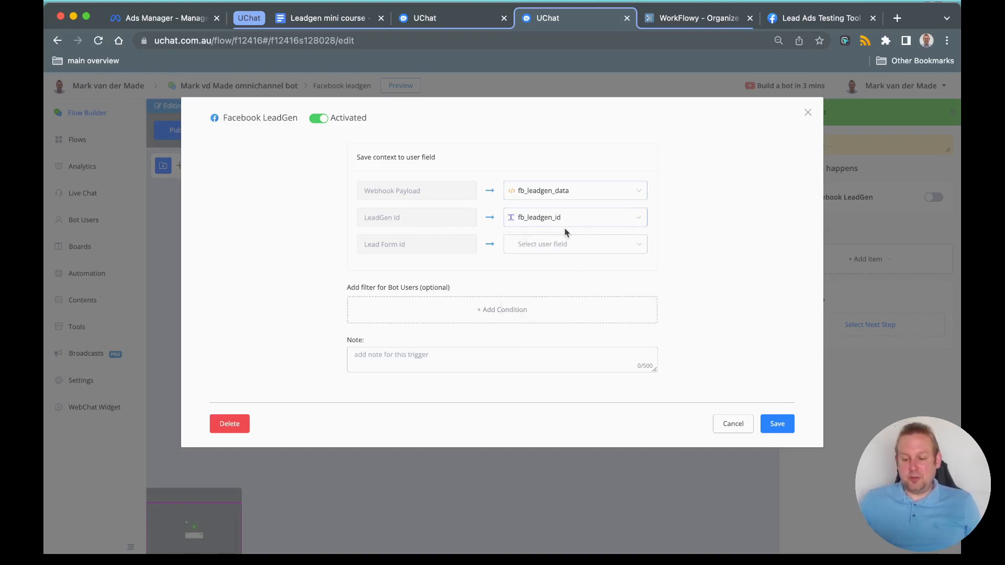
{"action": "type", "text": "lead"}
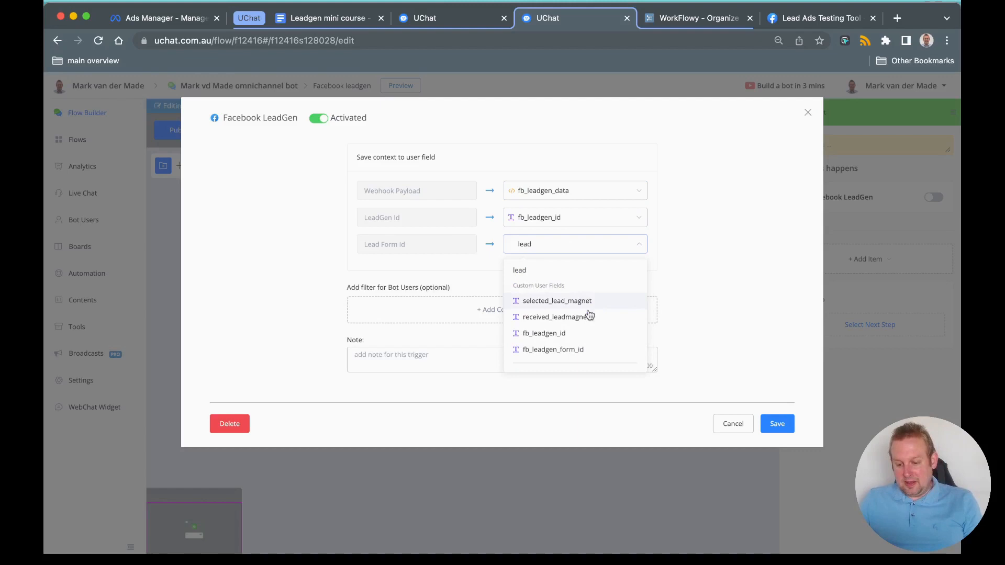
{"action": "left_click", "coordinate": [553, 349]}
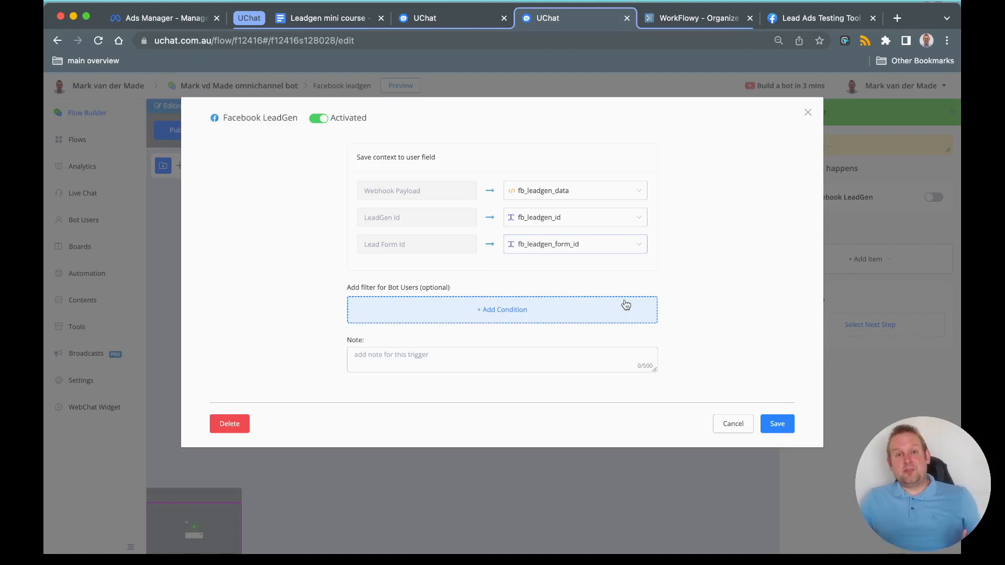
{"action": "mouse_move", "coordinate": [621, 304]}
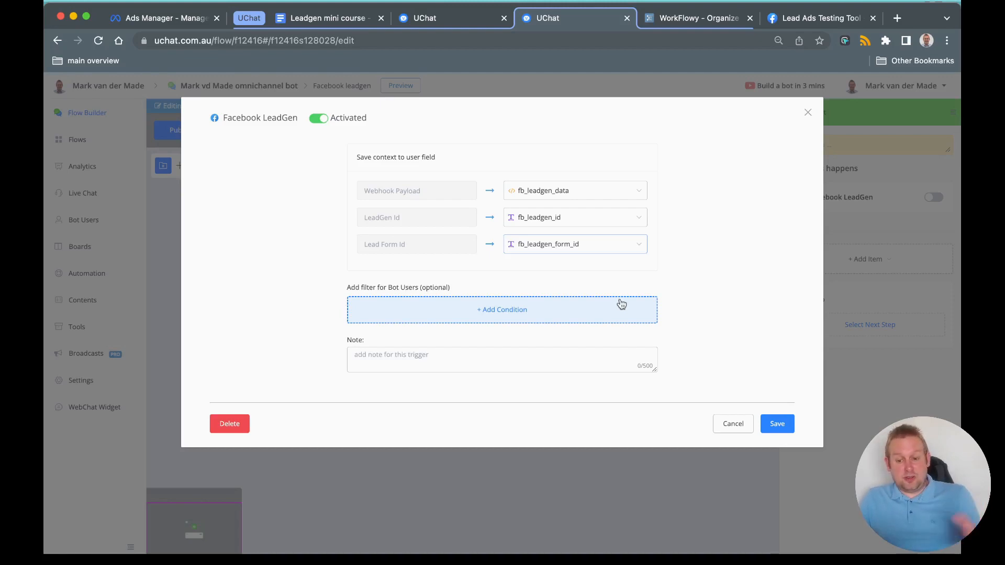
{"action": "mouse_move", "coordinate": [694, 215]}
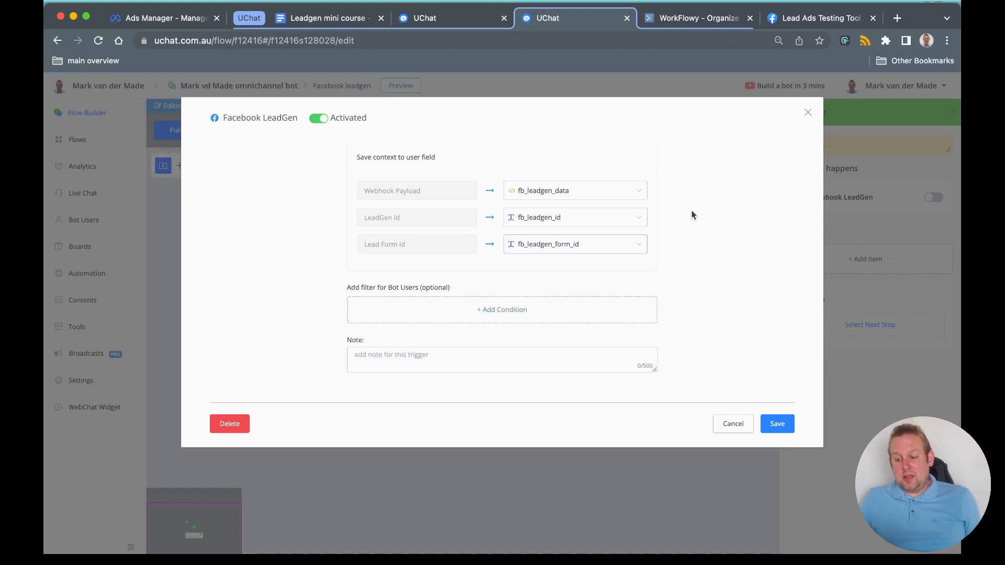
{"action": "mouse_move", "coordinate": [828, 396]}
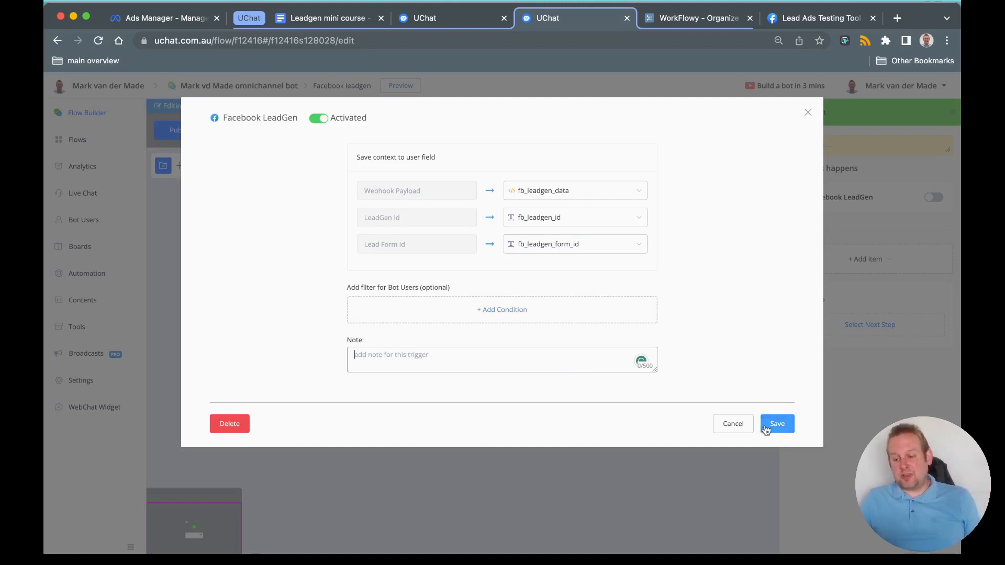
- Save the Facebook LeadGen trigger settings and reposition the Start node on the canvas
{"action": "left_click", "coordinate": [777, 424]}
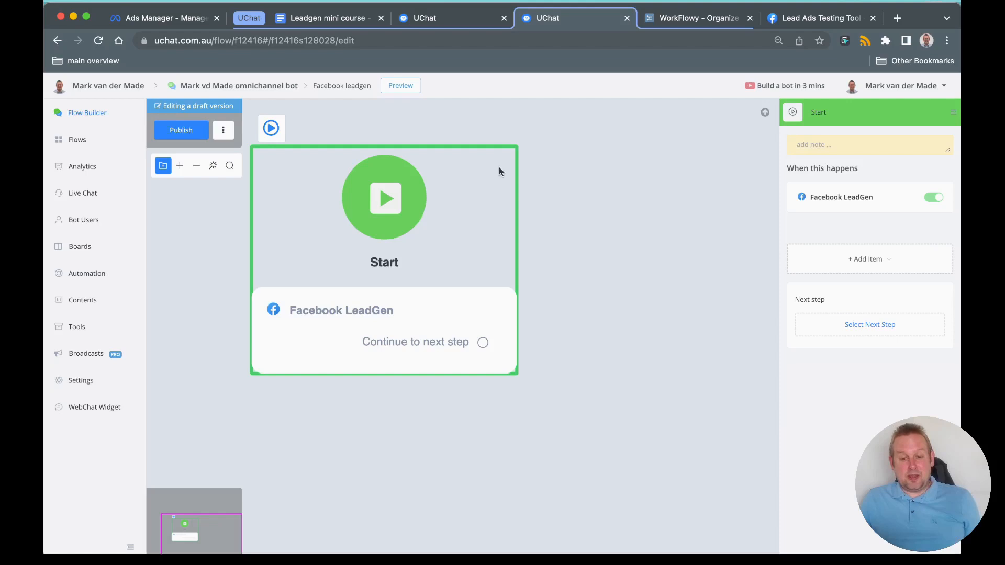
{"action": "left_click_drag", "start_coordinate": [500, 171], "coordinate": [572, 379]}
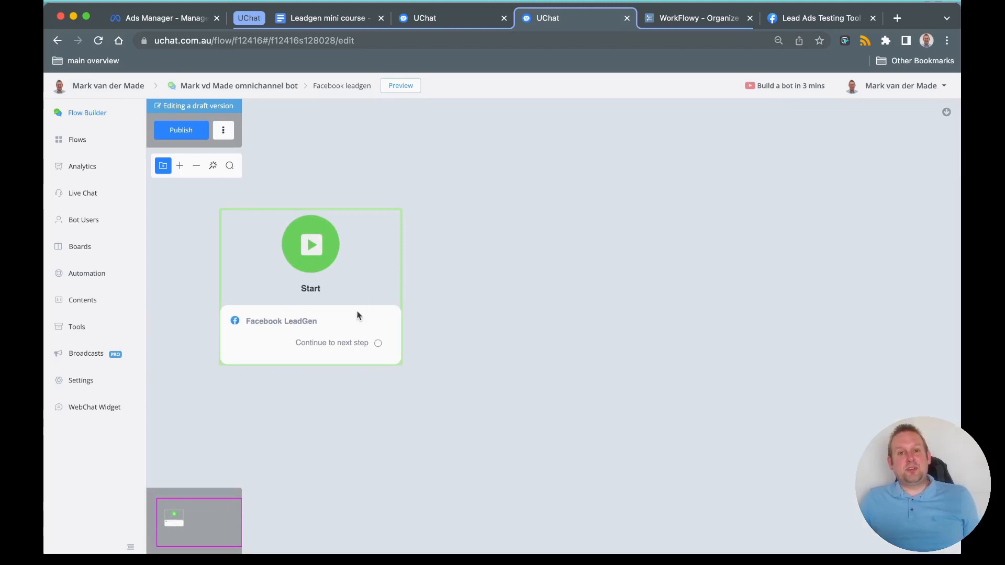
{"action": "mouse_move", "coordinate": [296, 369]}
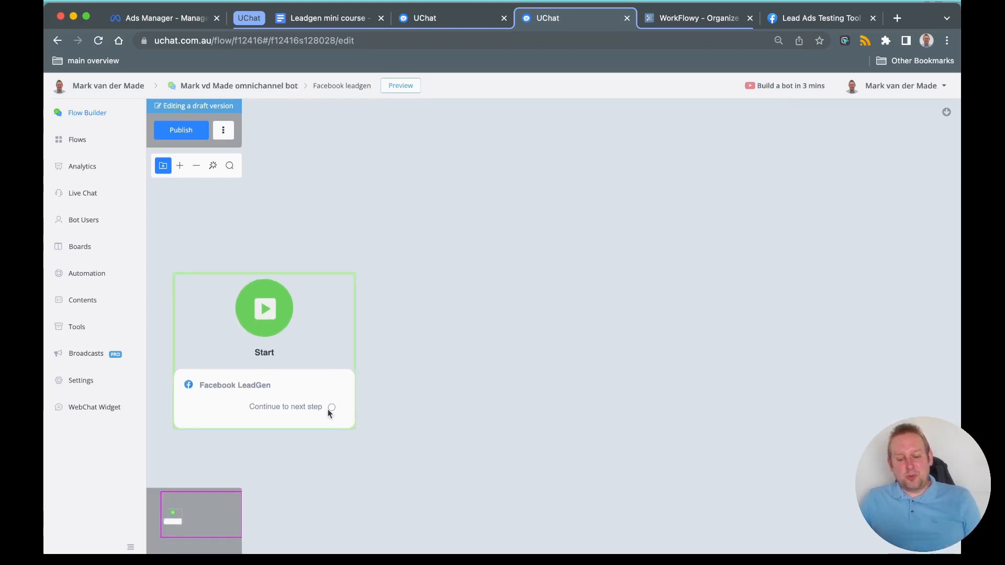
- Add a Send Message step with {{fb_leadgen_data}} text after the trigger, then publish
{"action": "left_click_drag", "start_coordinate": [332, 406], "coordinate": [486, 238]}
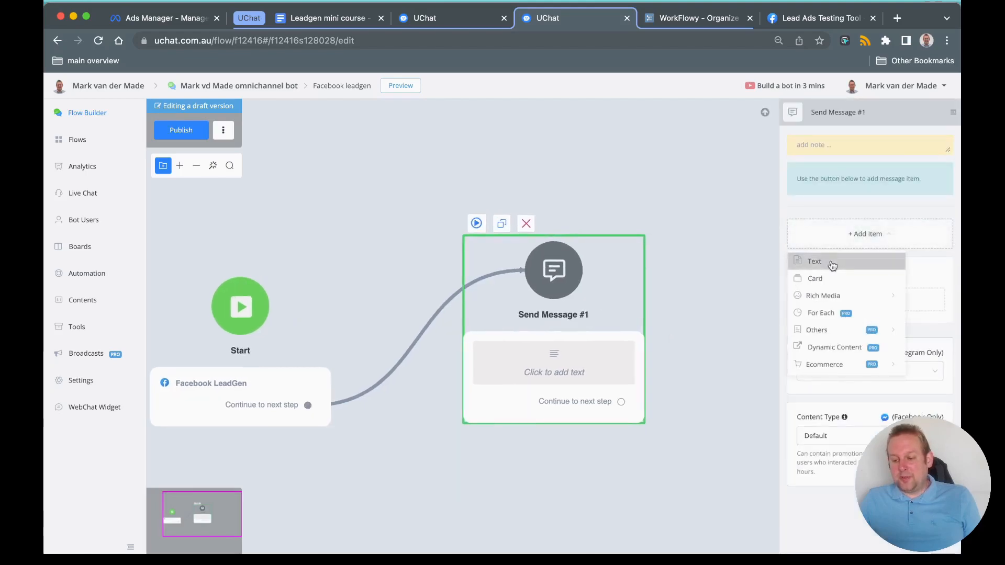
{"action": "left_click", "coordinate": [814, 262]}
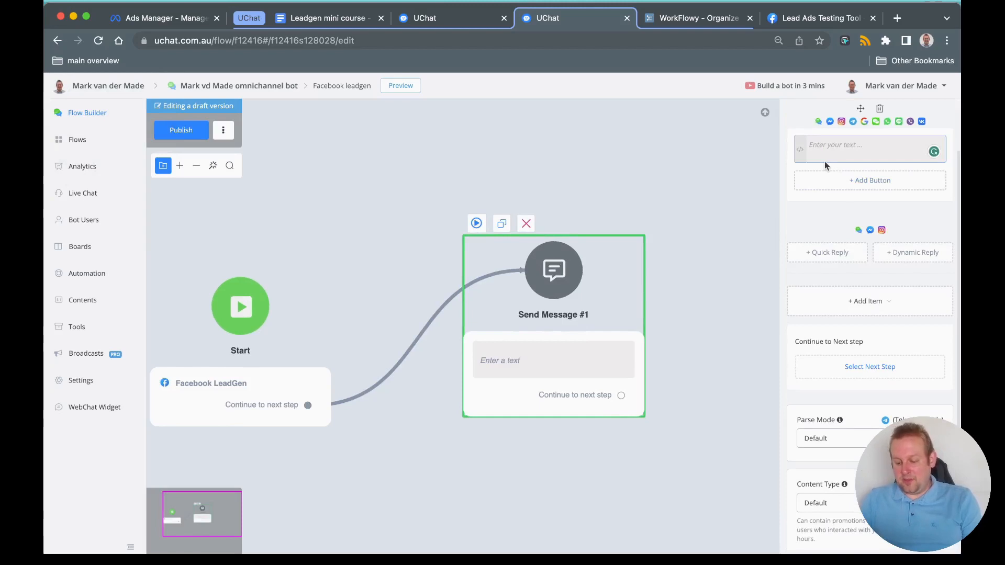
{"action": "type", "text": "{{w"}
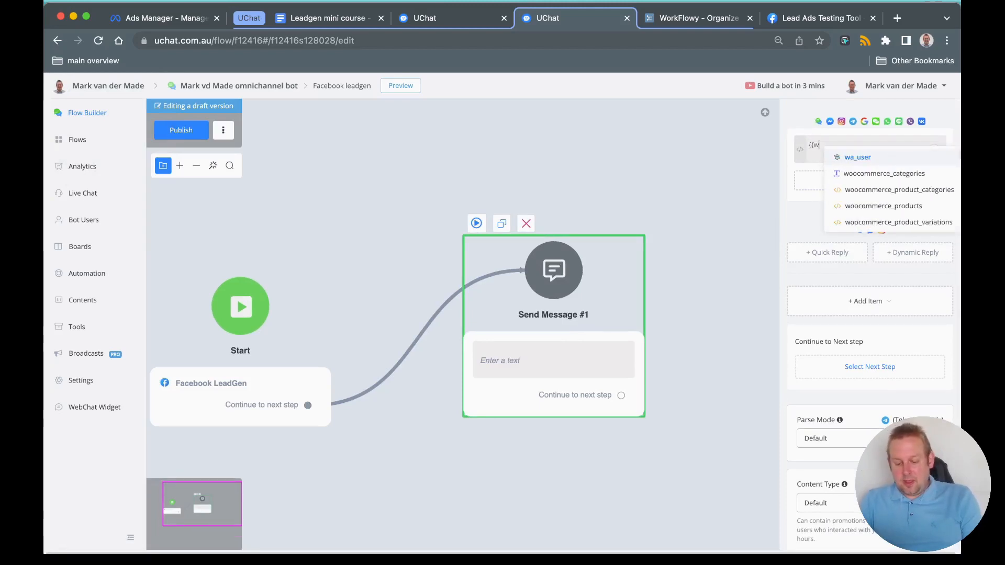
{"action": "type", "text": "lead"}
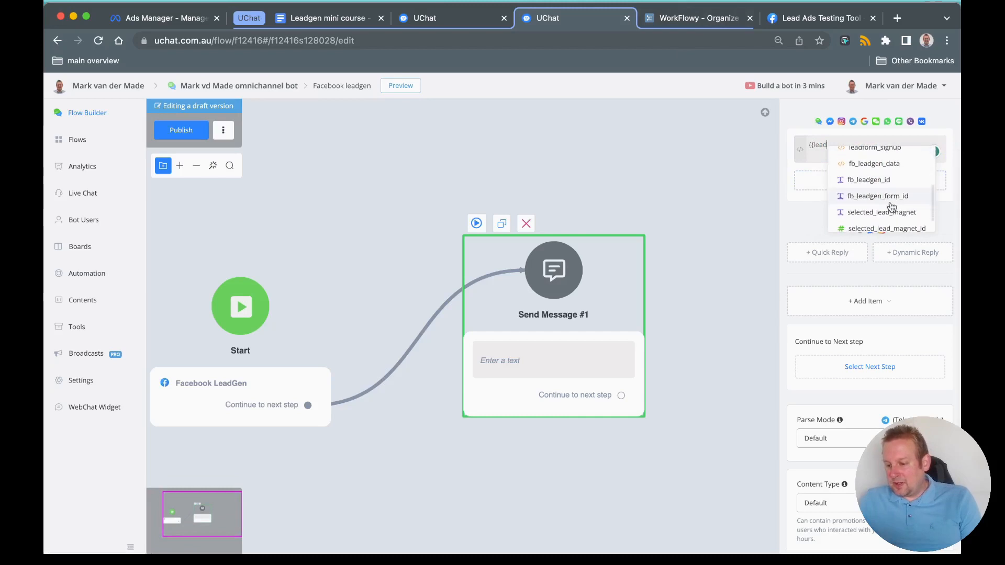
{"action": "mouse_move", "coordinate": [883, 177]}
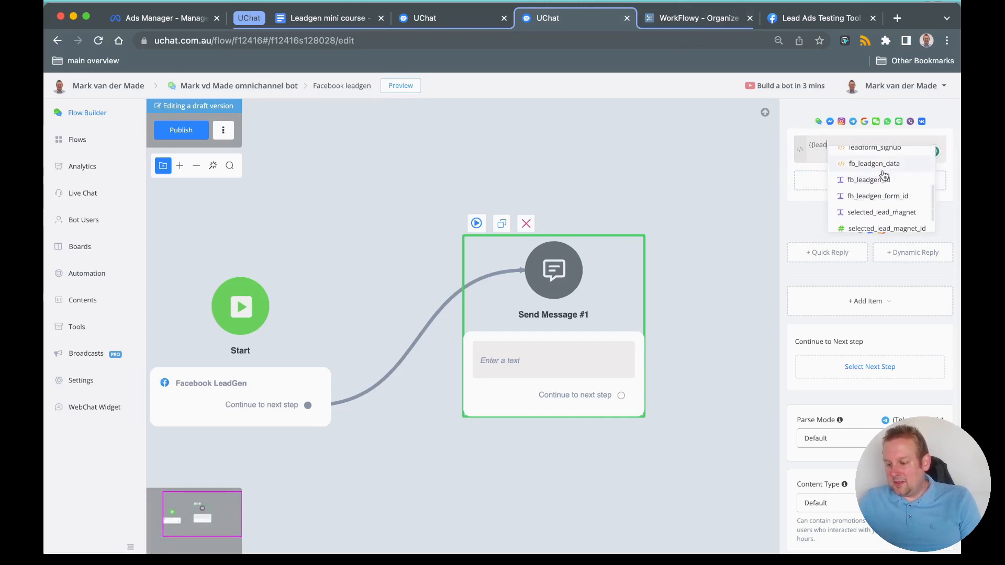
{"action": "left_click", "coordinate": [874, 164]}
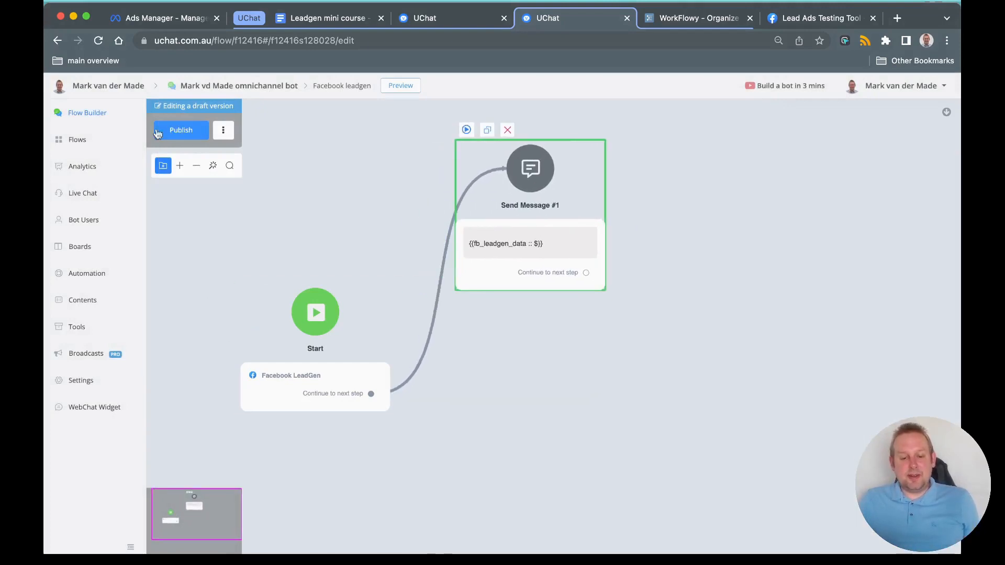
{"action": "left_click", "coordinate": [181, 130]}
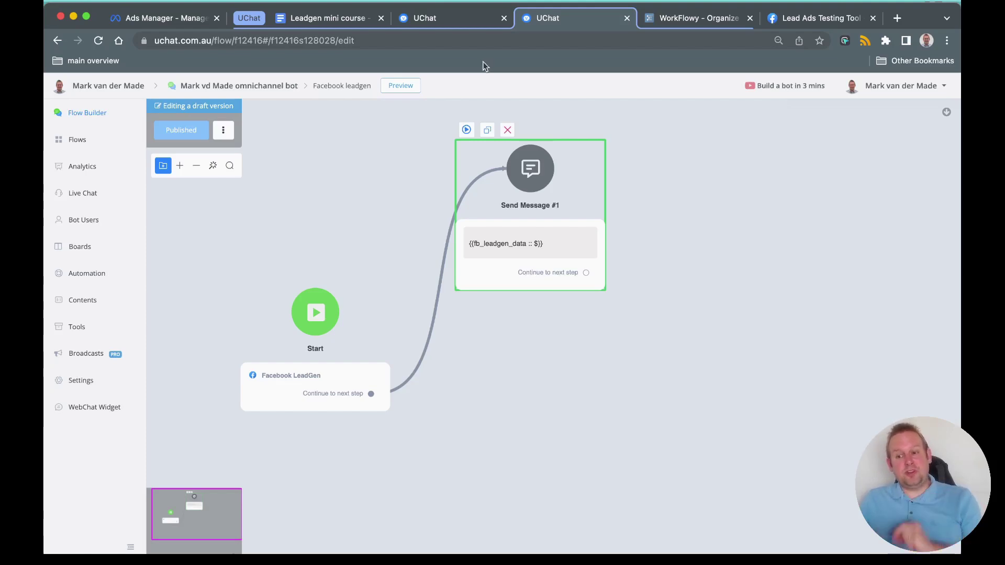
- Create a test lead for the Lead form demo form in the Lead Ads Testing Tool
{"action": "left_click", "coordinate": [819, 18]}
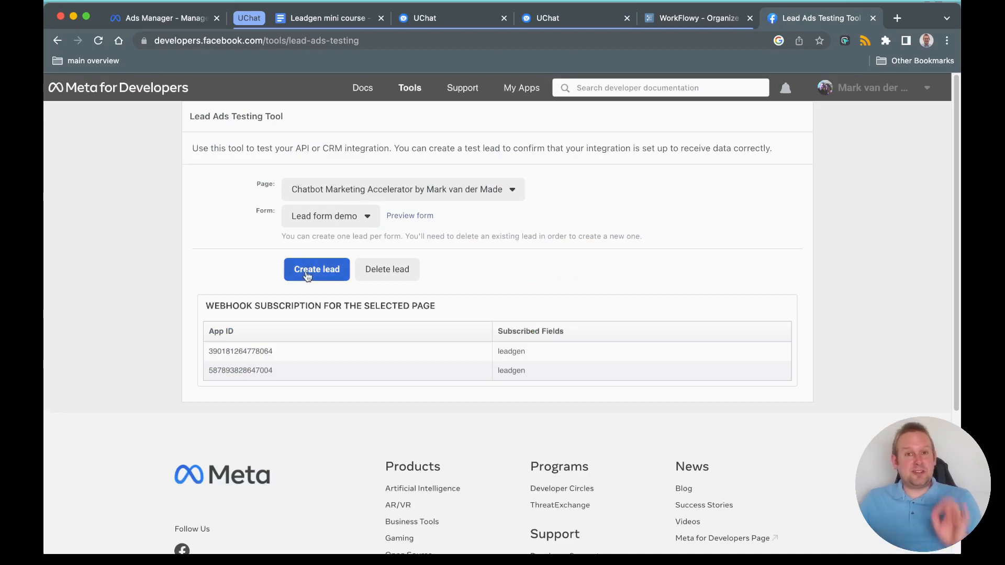
{"action": "mouse_move", "coordinate": [384, 223]}
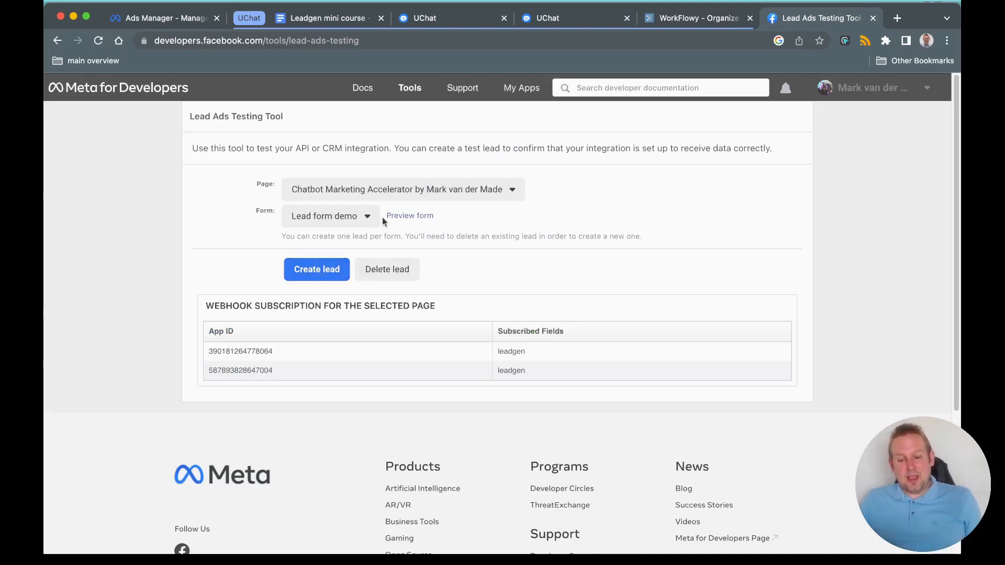
{"action": "left_click", "coordinate": [316, 270]}
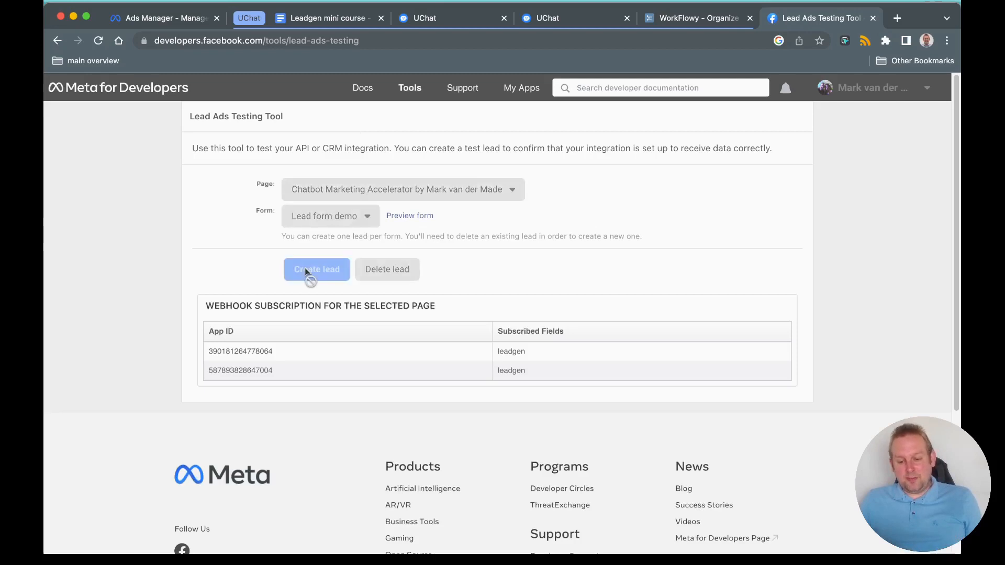
{"action": "left_click", "coordinate": [317, 269]}
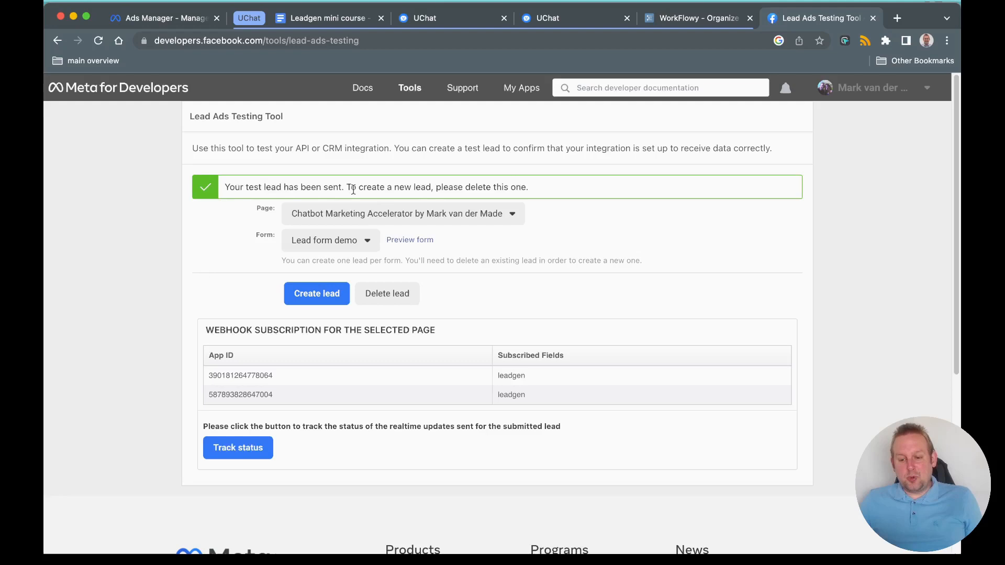
{"action": "mouse_move", "coordinate": [687, 186]}
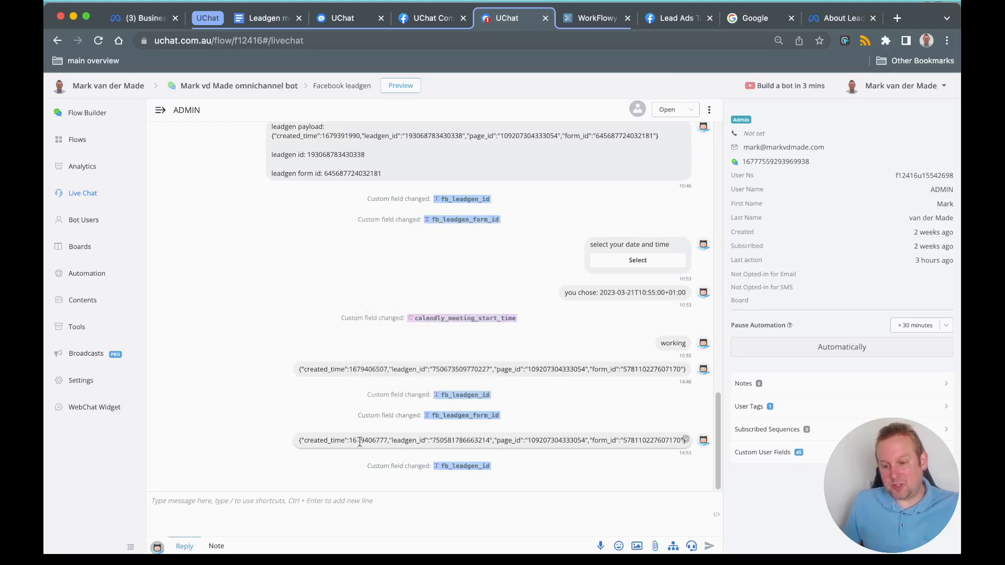
{"action": "mouse_move", "coordinate": [366, 445]}
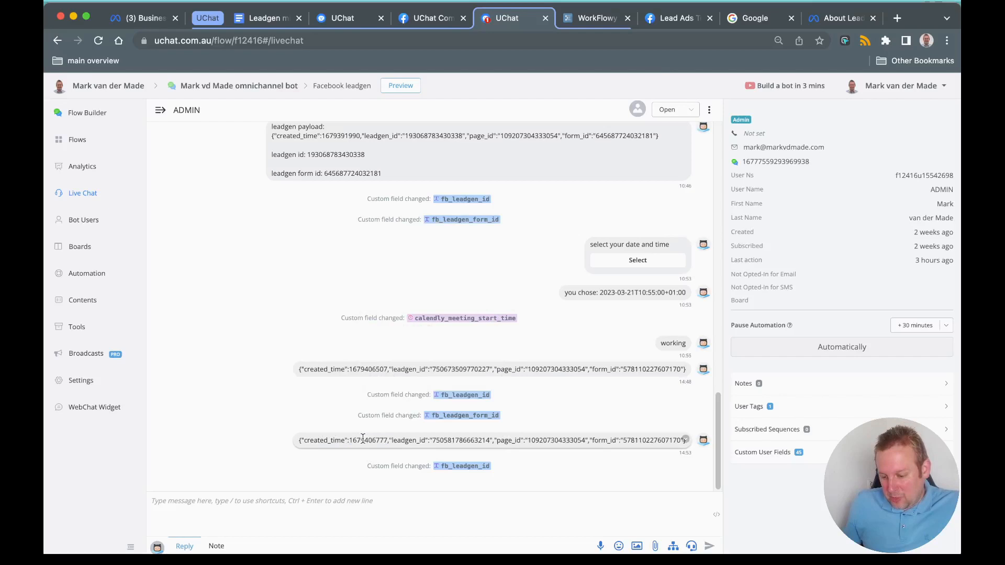
- Select the new lead's leadgen_id value in the received live chat payload
{"action": "double_click", "coordinate": [461, 441]}
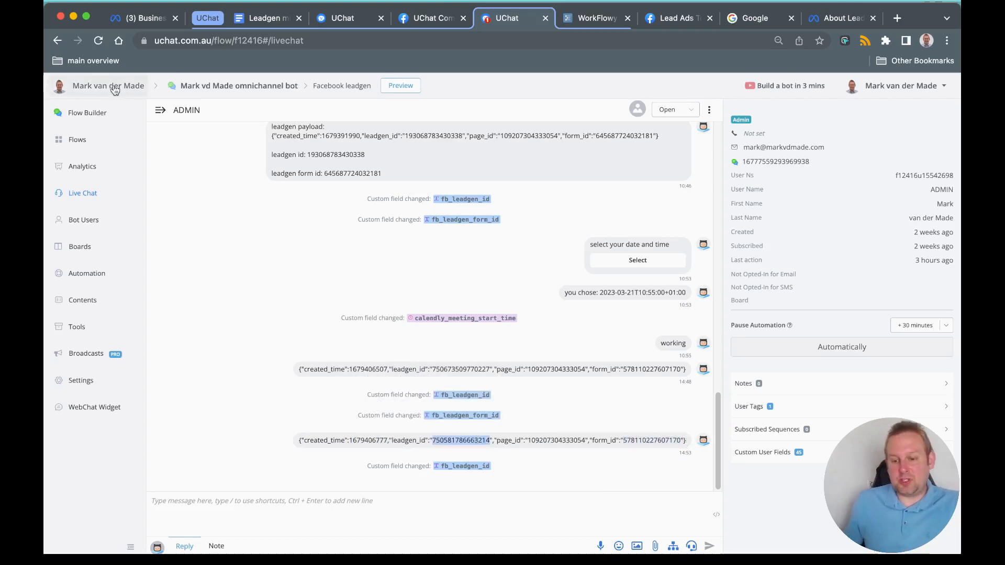
{"action": "mouse_move", "coordinate": [87, 147]}
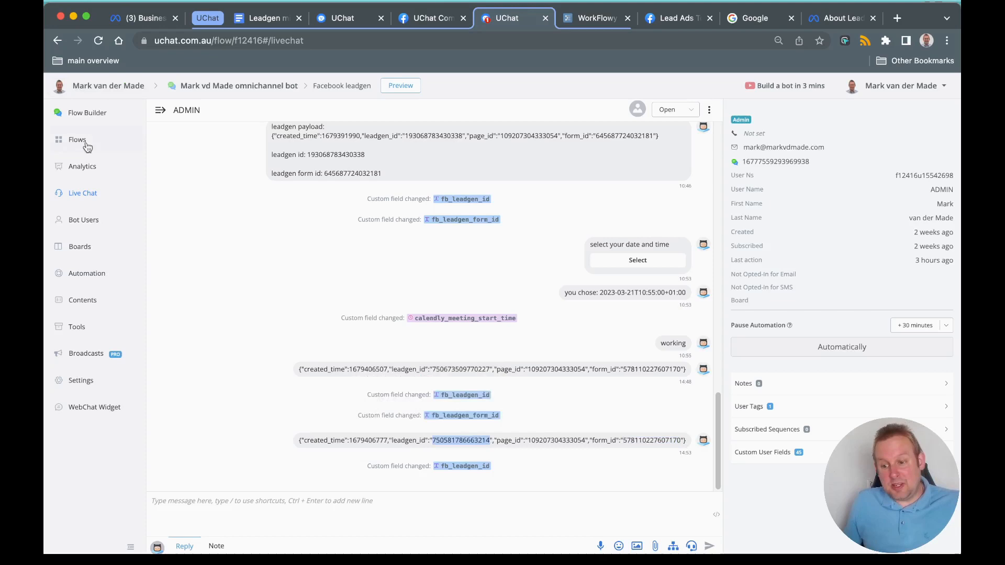
- Remove the message step and name the action step 'Fetch lead gen data'
{"action": "left_click", "coordinate": [77, 139]}
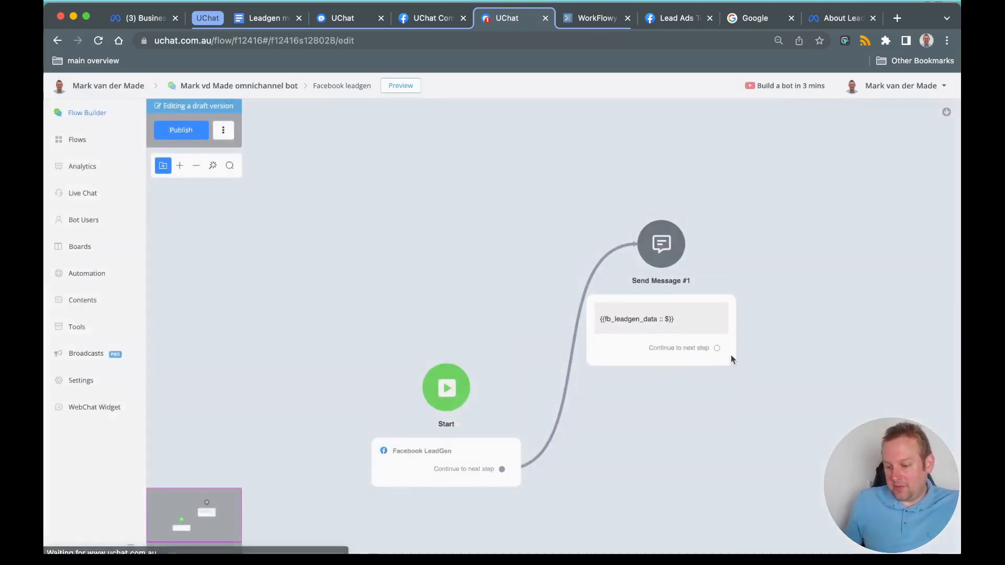
{"action": "left_click", "coordinate": [662, 244]}
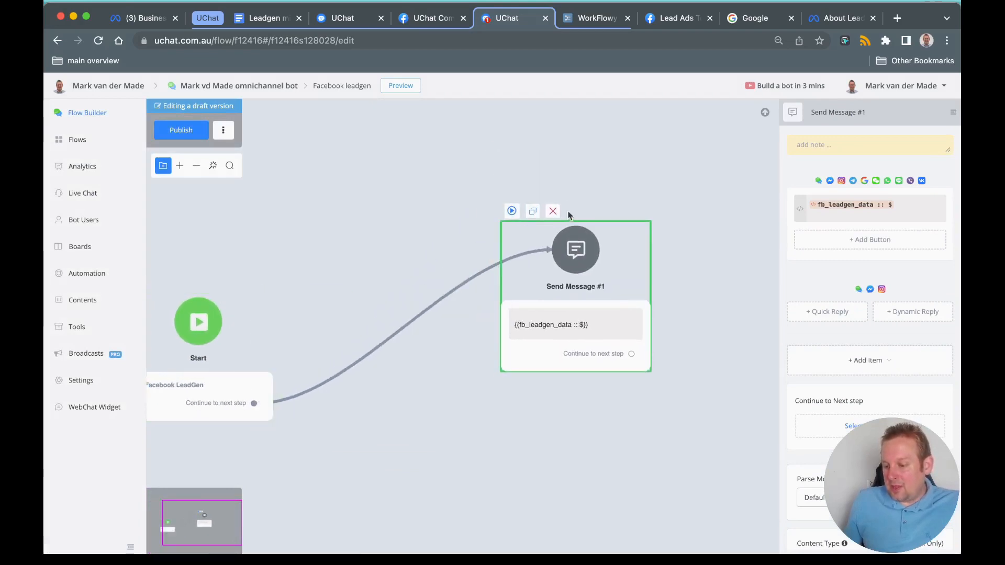
{"action": "left_click", "coordinate": [552, 211]}
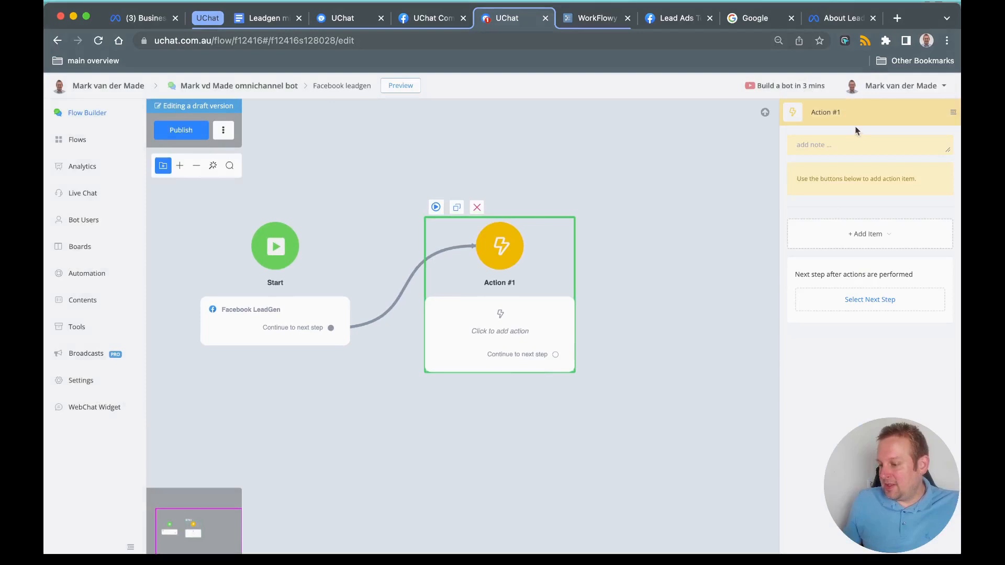
{"action": "type", "text": "Fetch lead"}
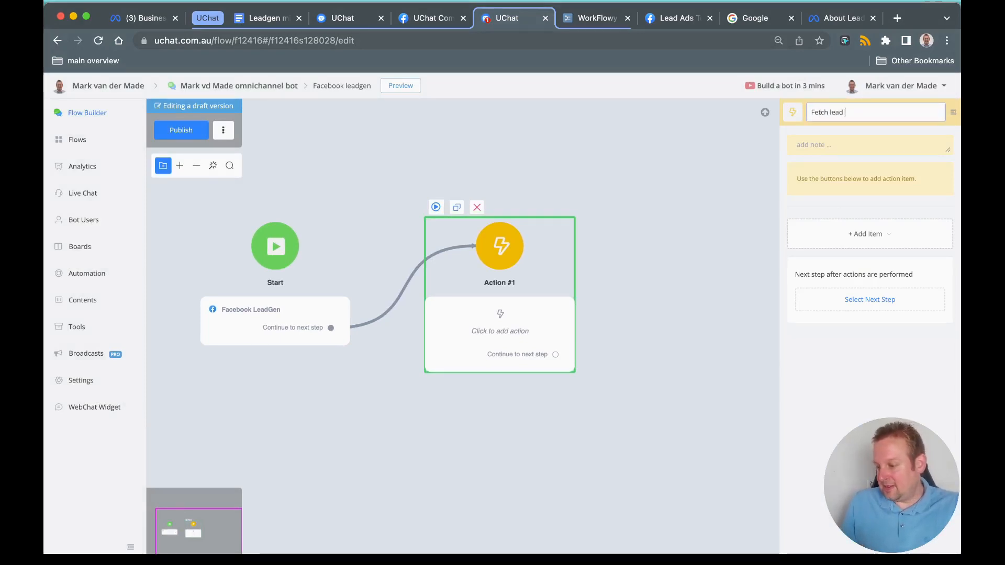
{"action": "type", "text": "gen data"}
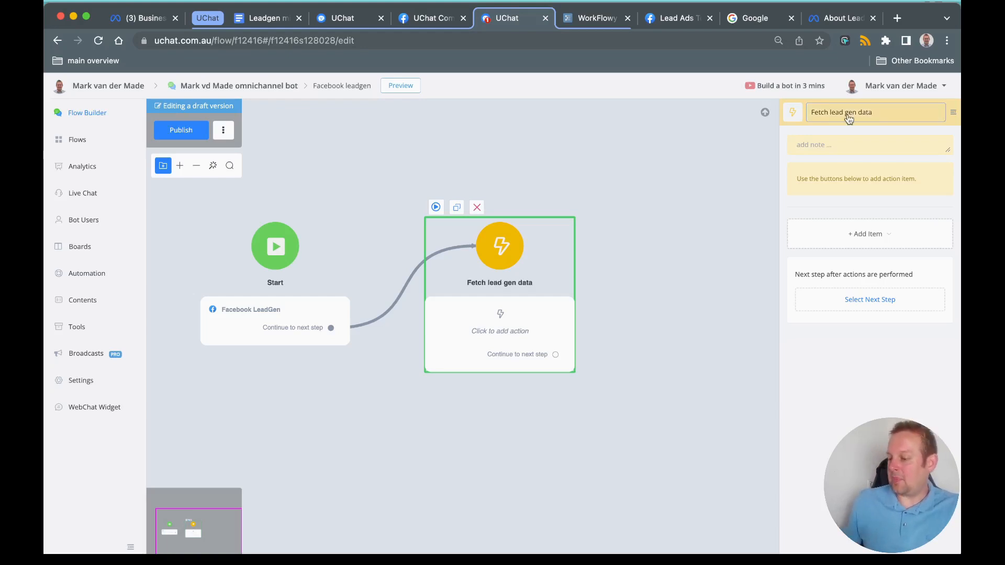
- Add a Facebook API action from Advanced Actions to the step
{"action": "left_click", "coordinate": [870, 234]}
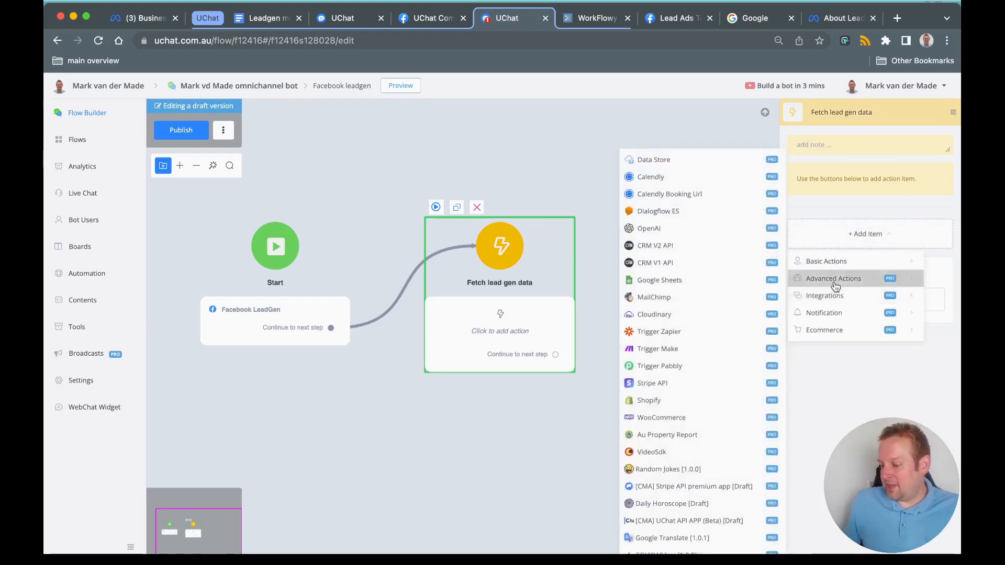
{"action": "left_click", "coordinate": [834, 278]}
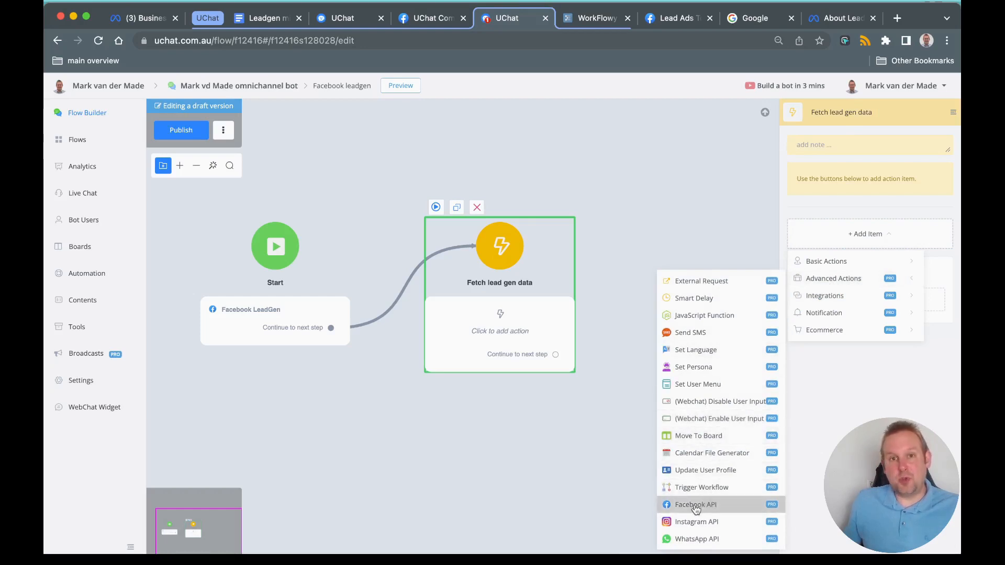
{"action": "mouse_move", "coordinate": [745, 505]}
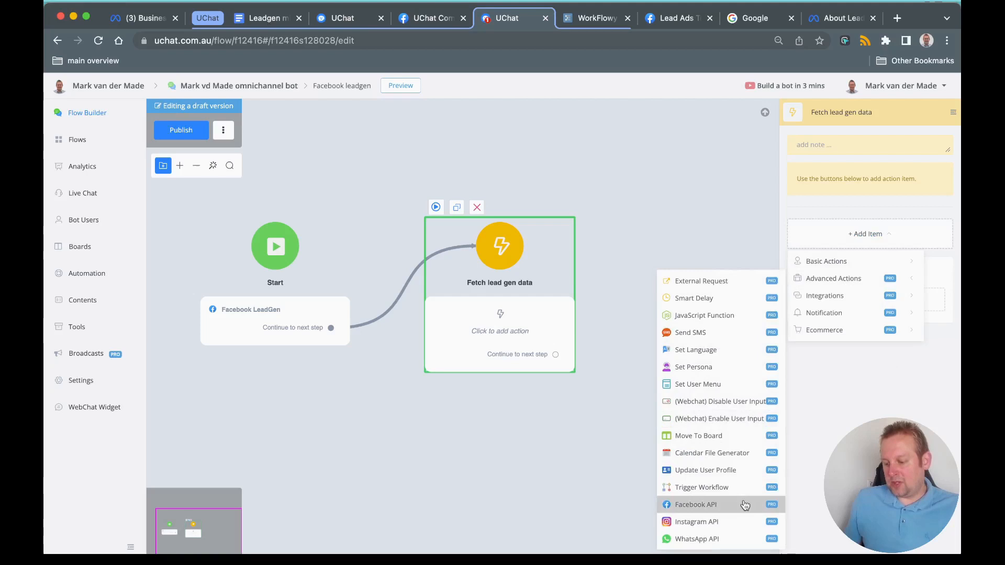
{"action": "left_click", "coordinate": [696, 505]}
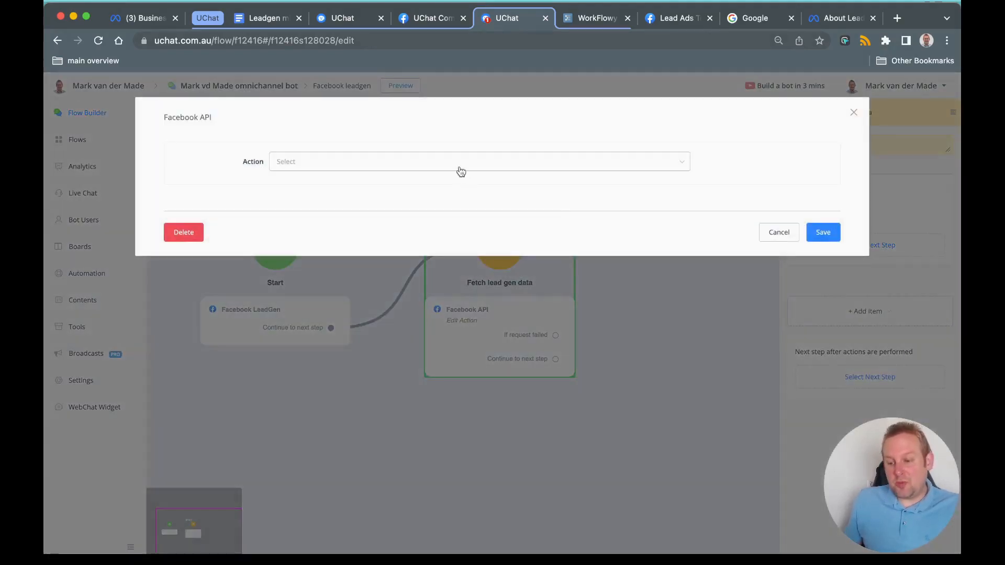
- Set the Facebook API action to Get Lead Gen with Lead Gen Id {{fb_leadgen_id}}
{"action": "left_click", "coordinate": [462, 161]}
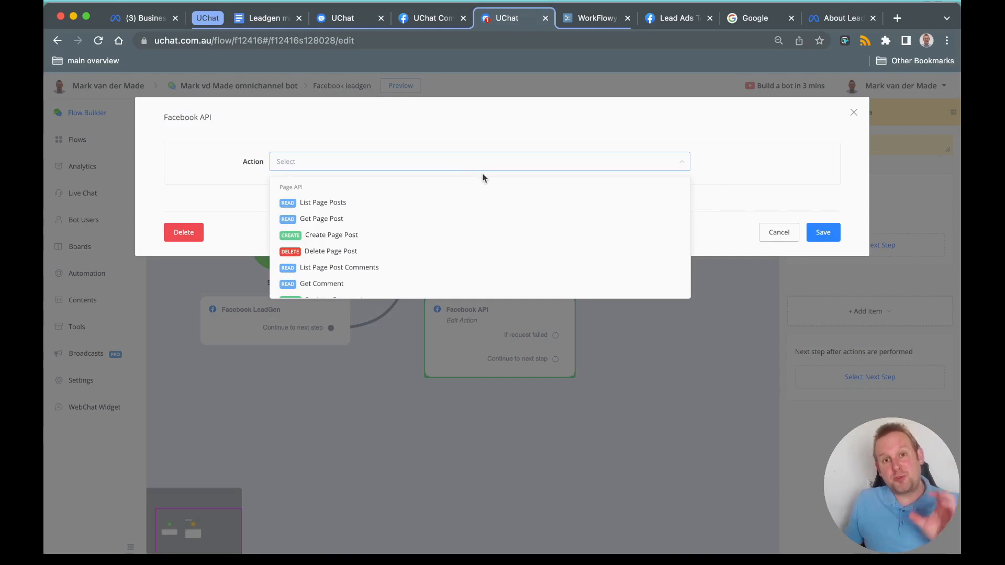
{"action": "scroll", "scroll_direction": "down", "scroll_amount": 3}
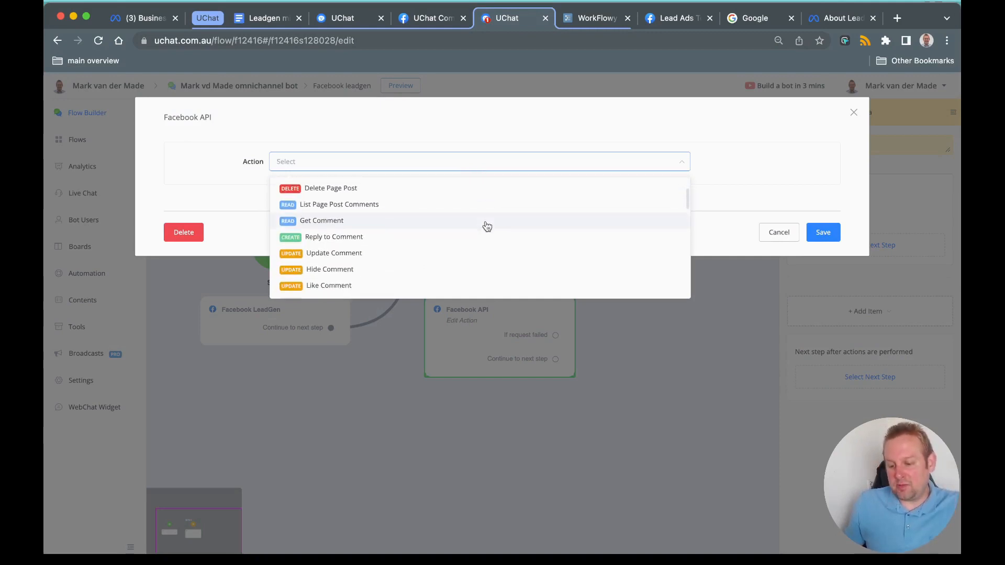
{"action": "scroll", "scroll_direction": "down", "scroll_amount": 3}
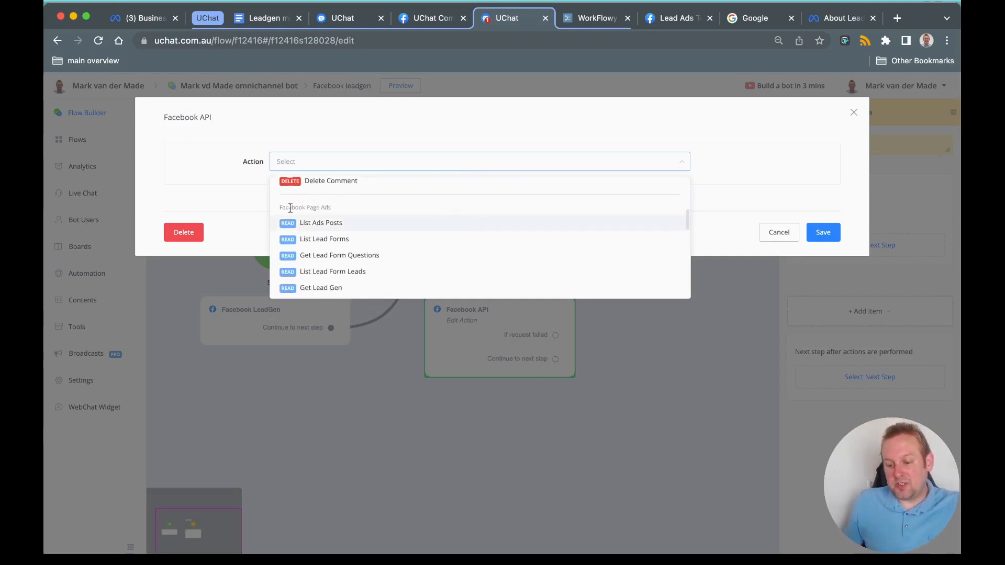
{"action": "mouse_move", "coordinate": [352, 215]}
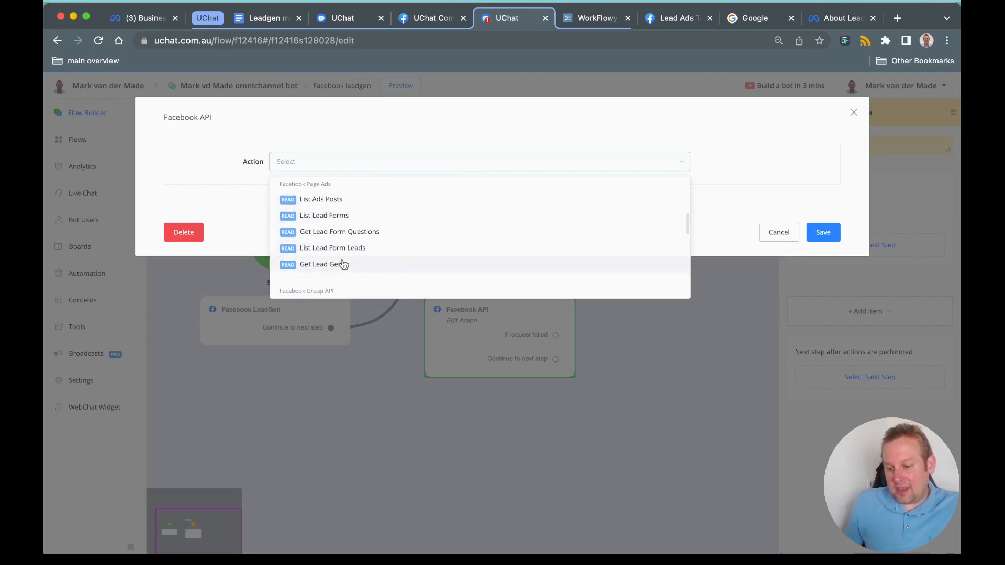
{"action": "left_click", "coordinate": [323, 265]}
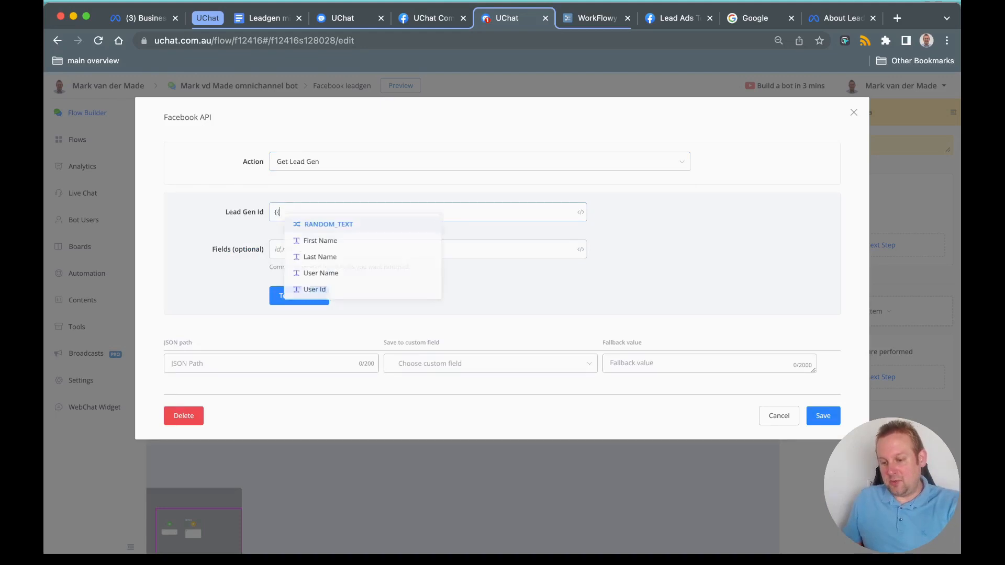
{"action": "type", "text": "{leadge"}
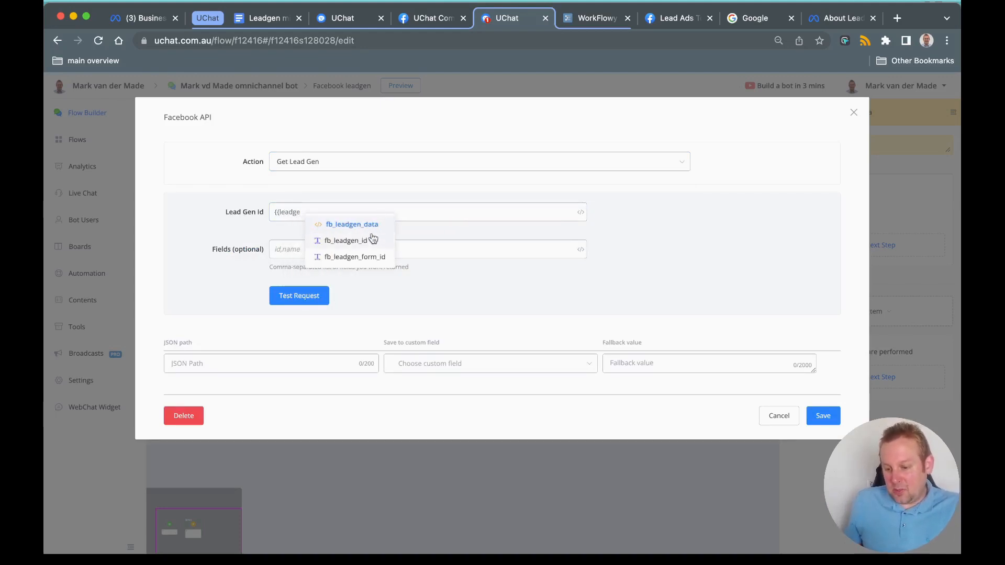
{"action": "left_click", "coordinate": [345, 240]}
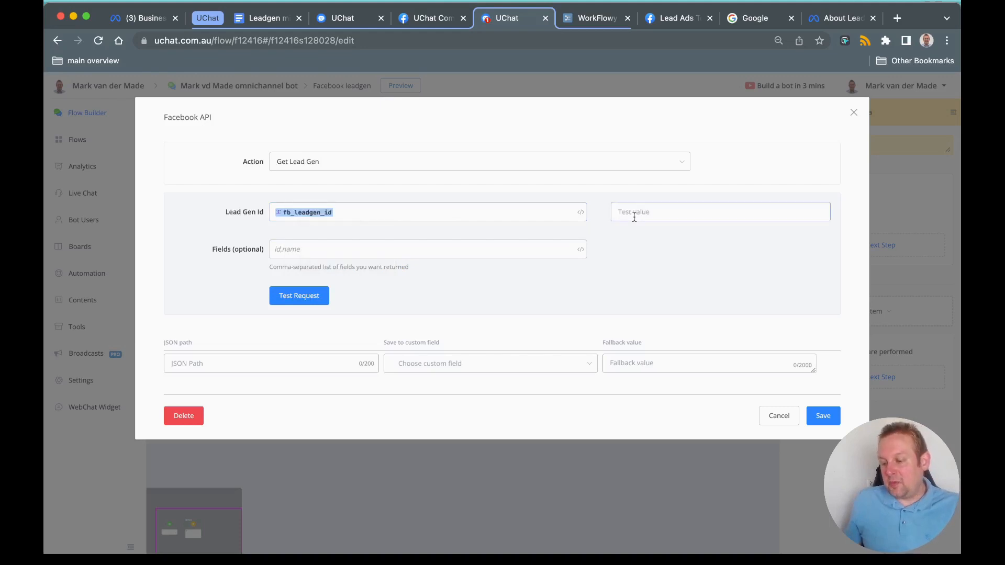
{"action": "type", "text": "750581786663214"}
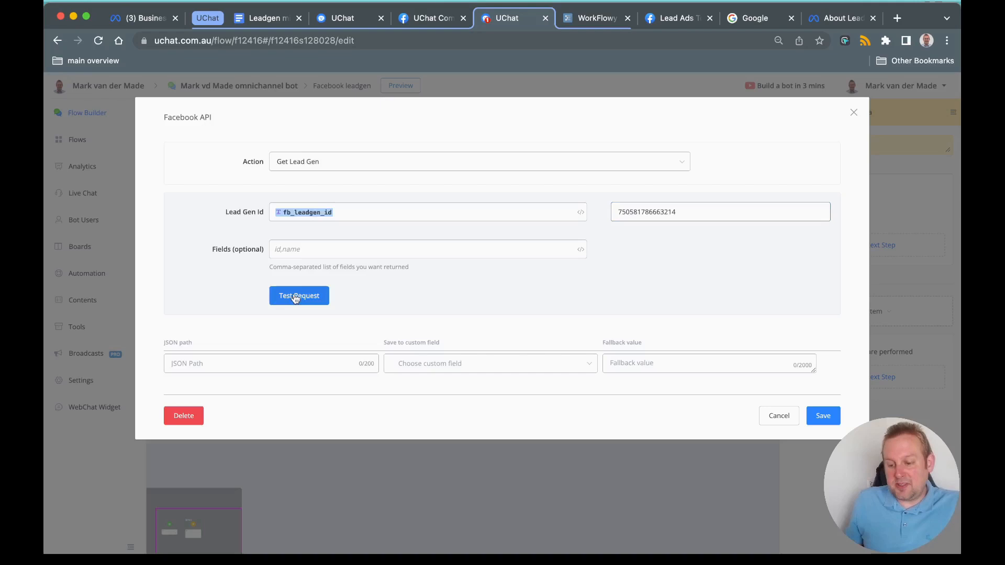
{"action": "left_click", "coordinate": [298, 295]}
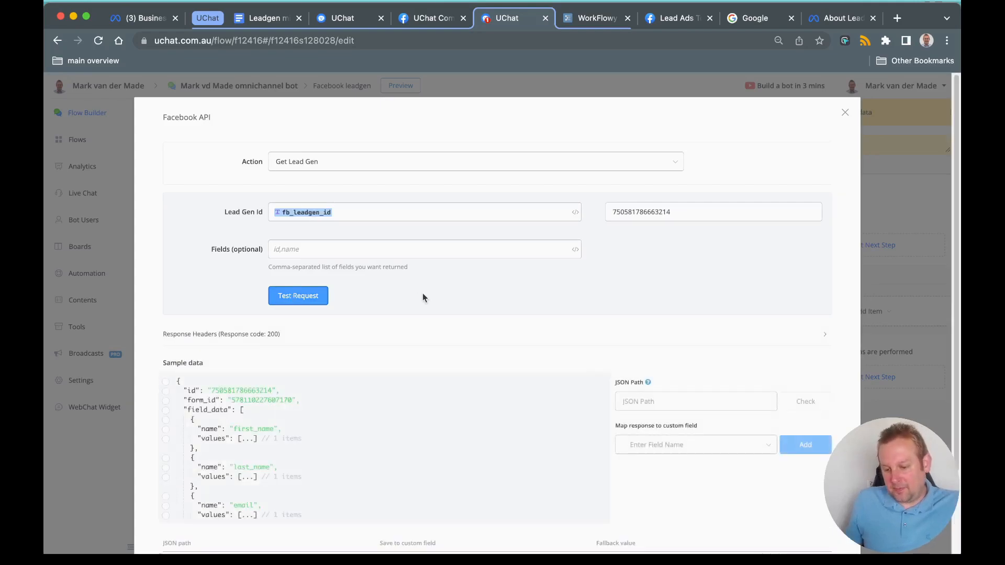
{"action": "scroll", "scroll_direction": "down", "scroll_amount": 3}
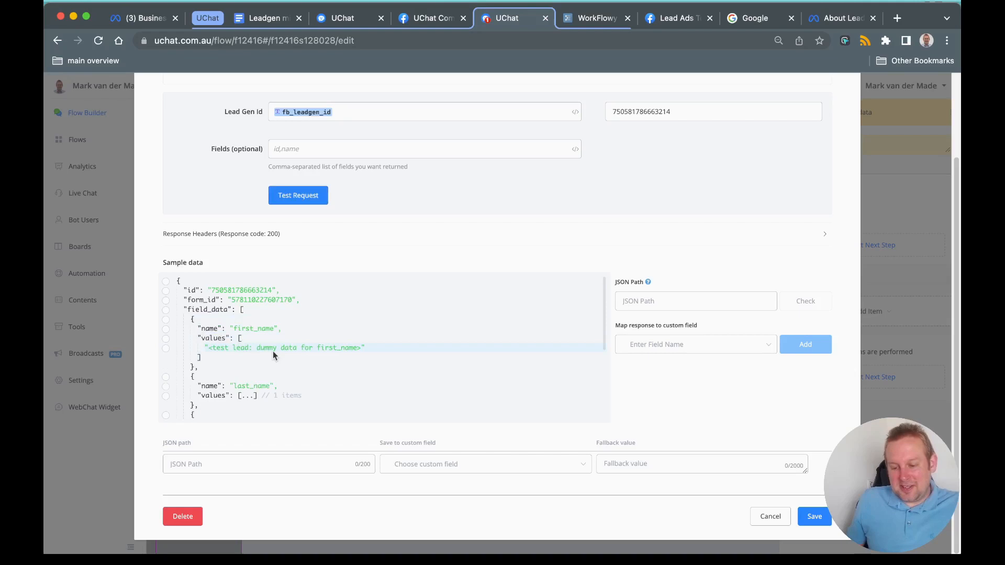
{"action": "mouse_move", "coordinate": [351, 357]}
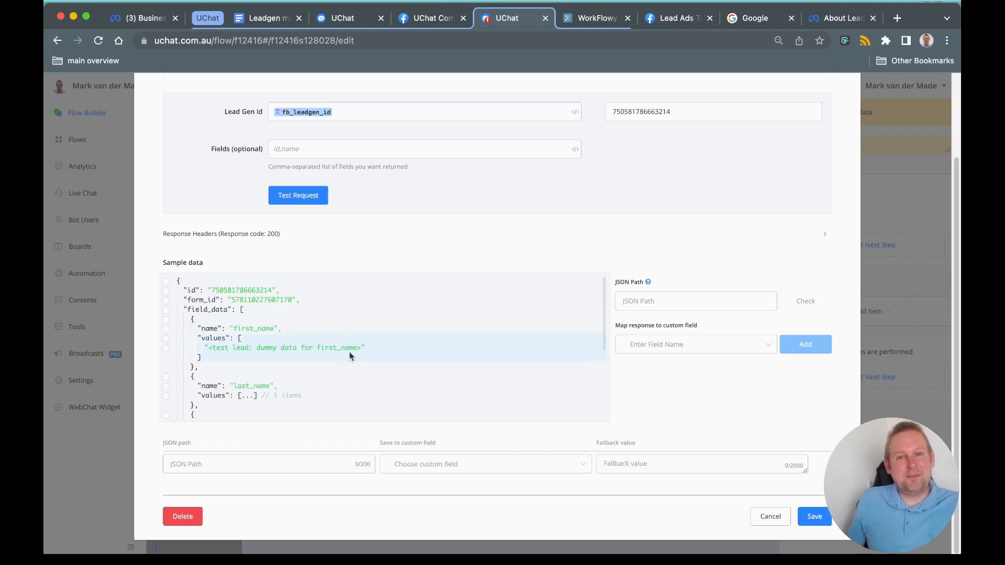
- Scroll through the sample JSON to reveal the last name and email values
{"action": "scroll", "scroll_direction": "down", "scroll_amount": 3}
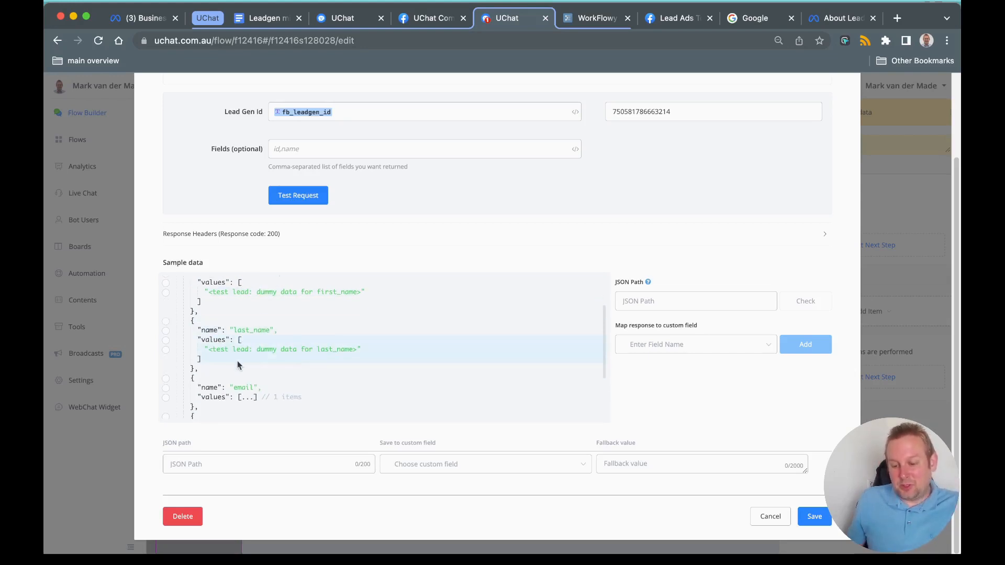
{"action": "mouse_move", "coordinate": [333, 359]}
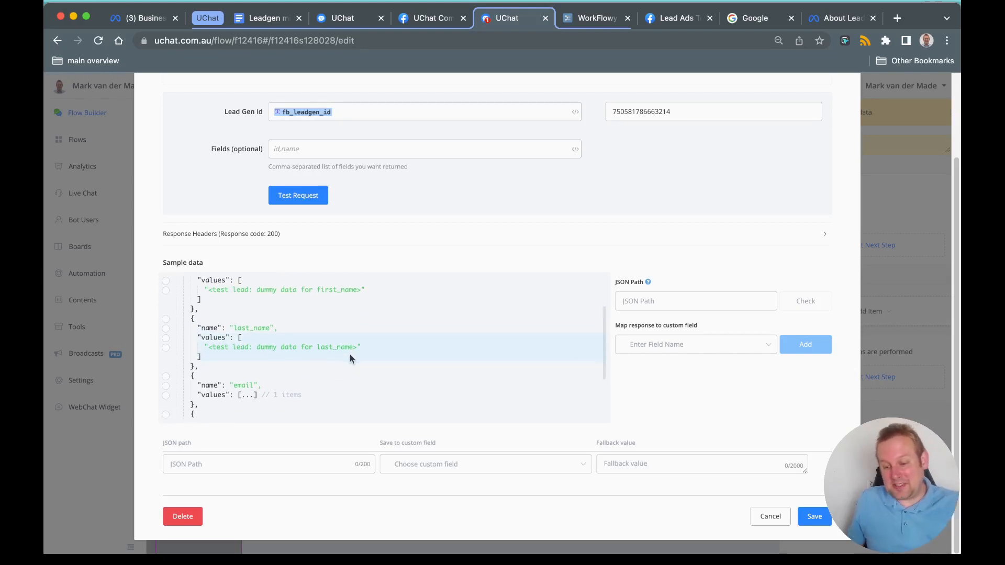
{"action": "scroll", "scroll_direction": "down", "scroll_amount": 3}
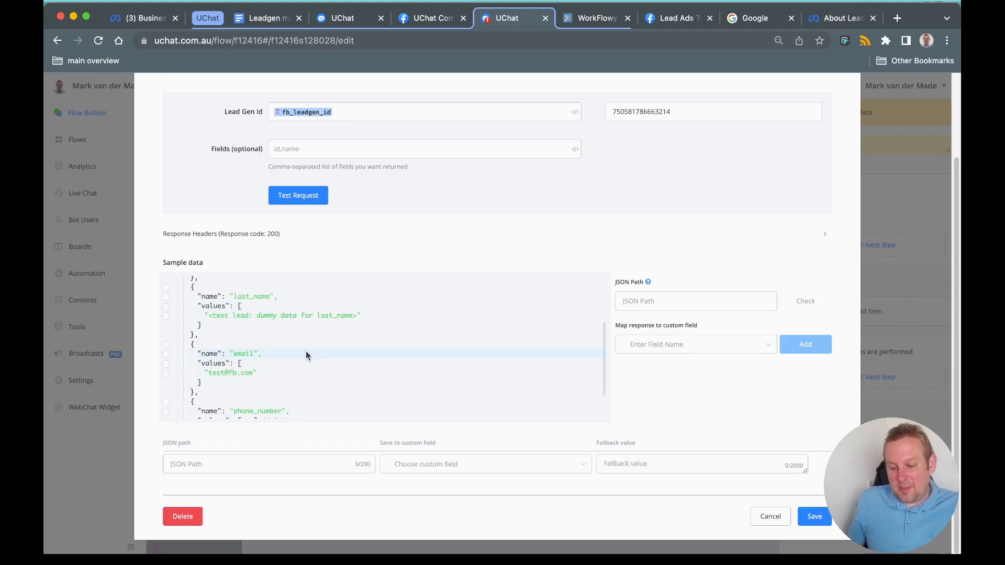
{"action": "scroll", "scroll_direction": "down", "scroll_amount": 3}
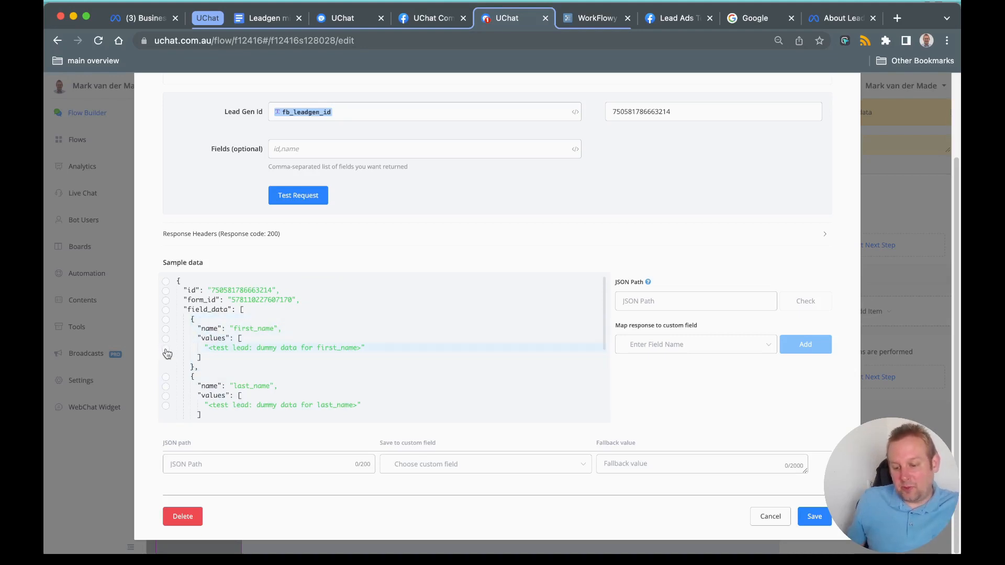
- Map $.field_data[0].values[0] to a new Text custom field leadgen_first_name
{"action": "left_click", "coordinate": [165, 348]}
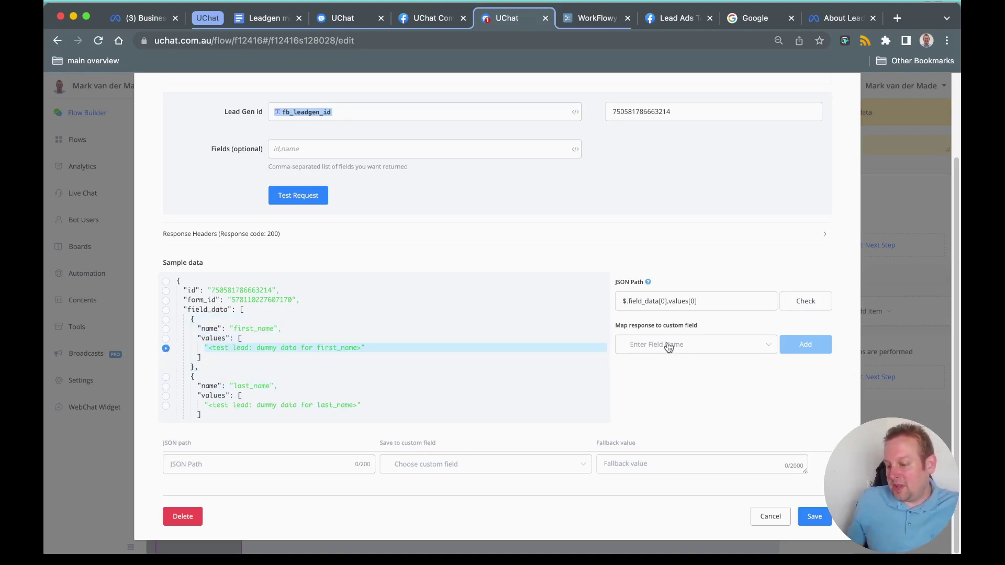
{"action": "left_click", "coordinate": [695, 345]}
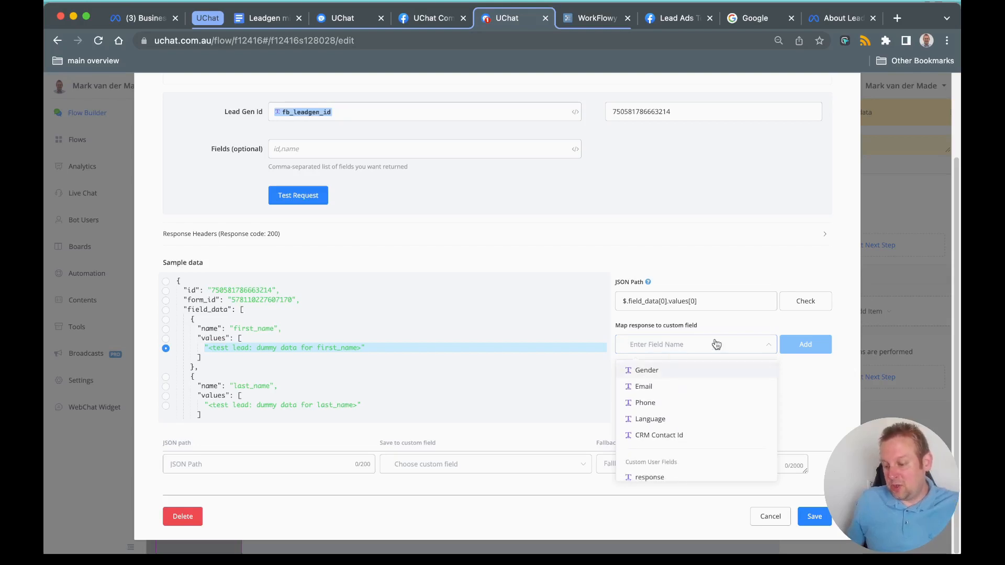
{"action": "type", "text": "leadgen"}
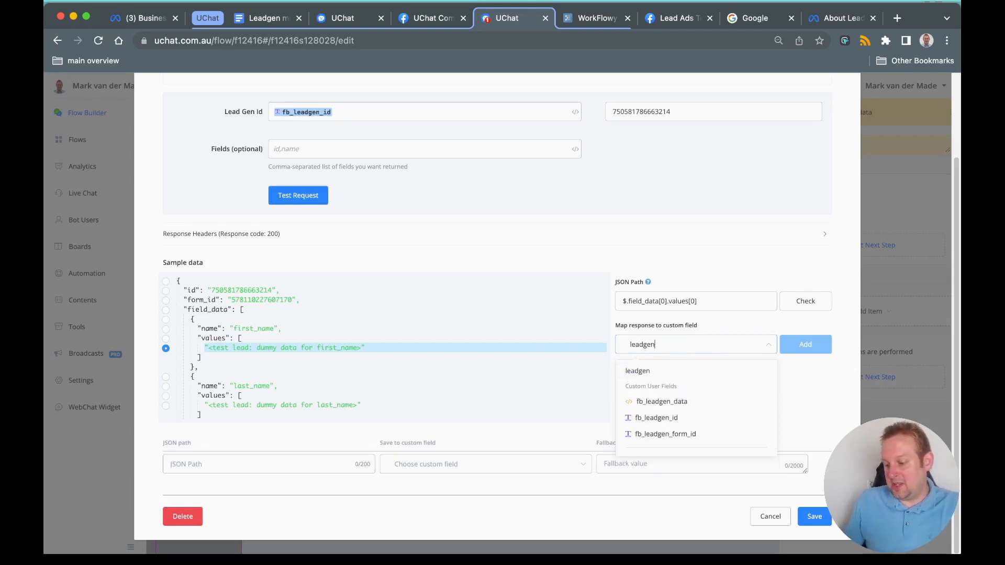
{"action": "type", "text": "_first_name"}
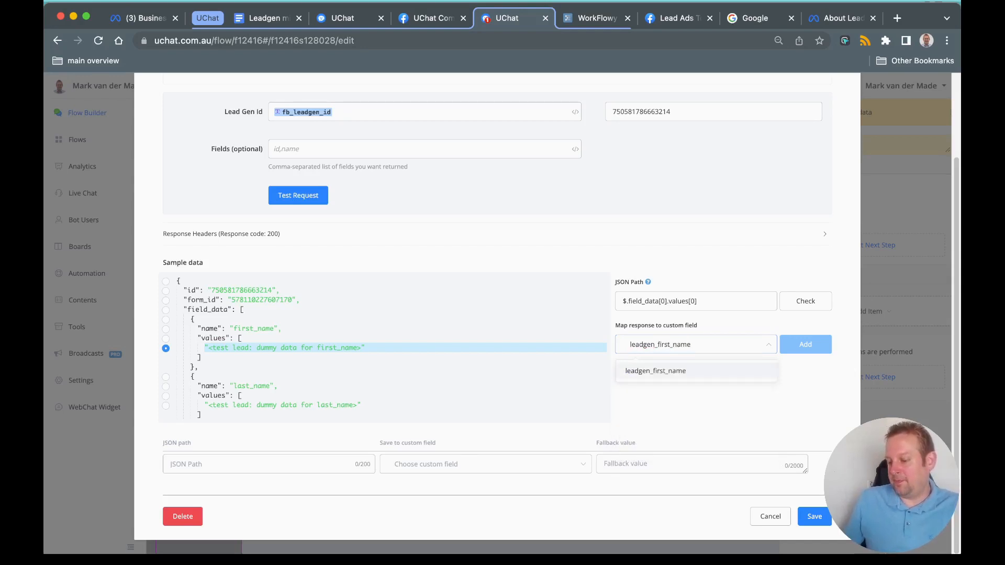
{"action": "left_click", "coordinate": [656, 371]}
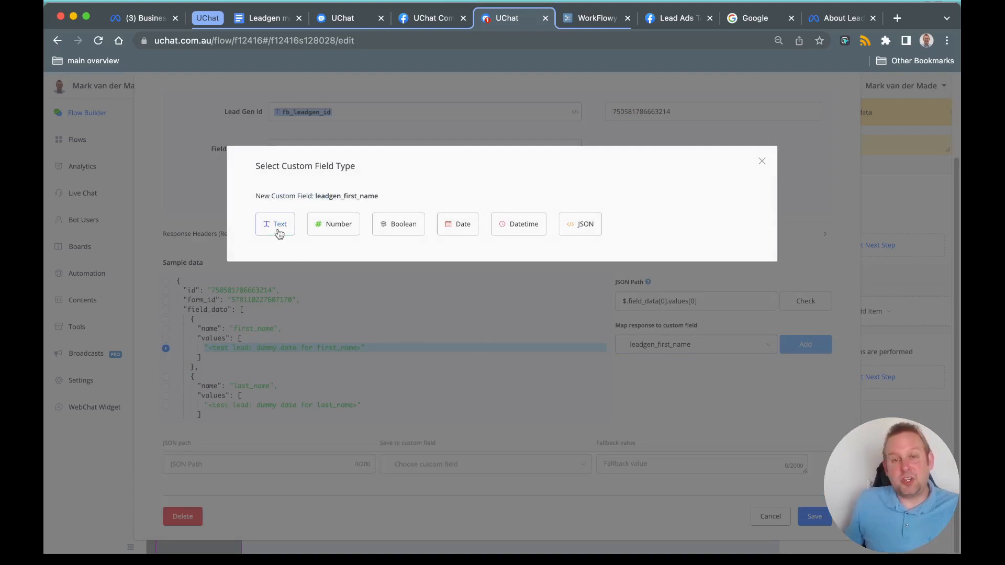
{"action": "left_click", "coordinate": [275, 224]}
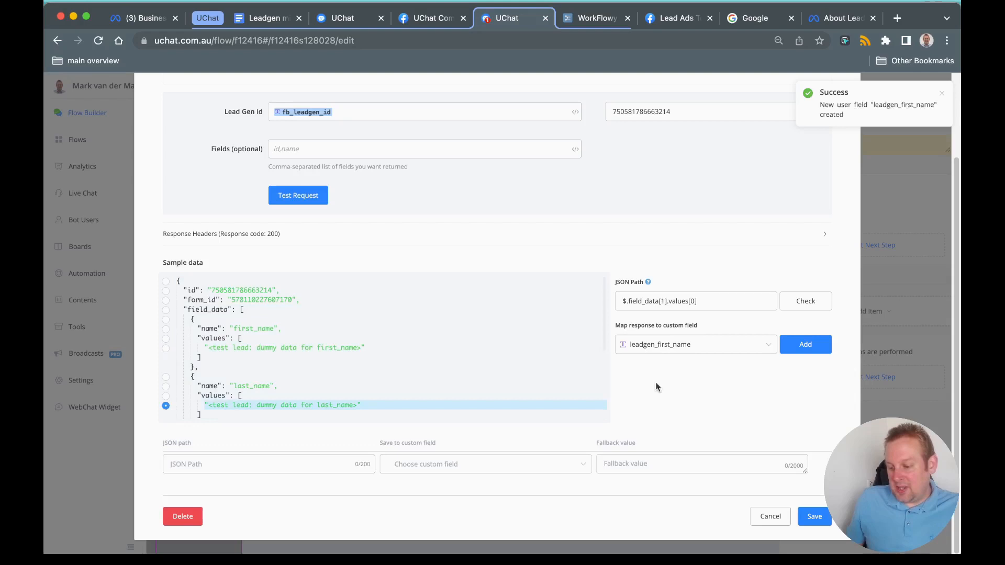
{"action": "left_click", "coordinate": [165, 348]}
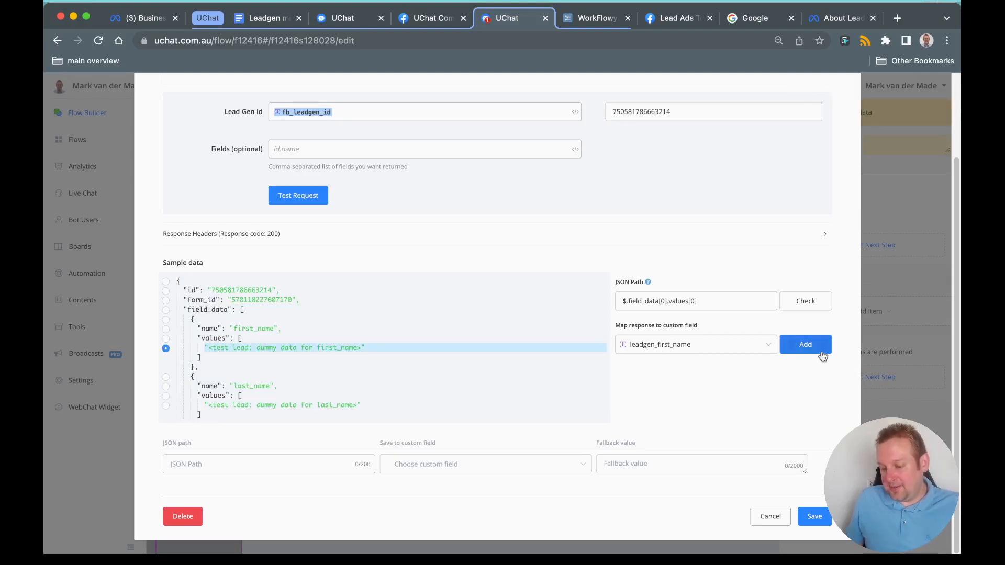
{"action": "left_click", "coordinate": [805, 345]}
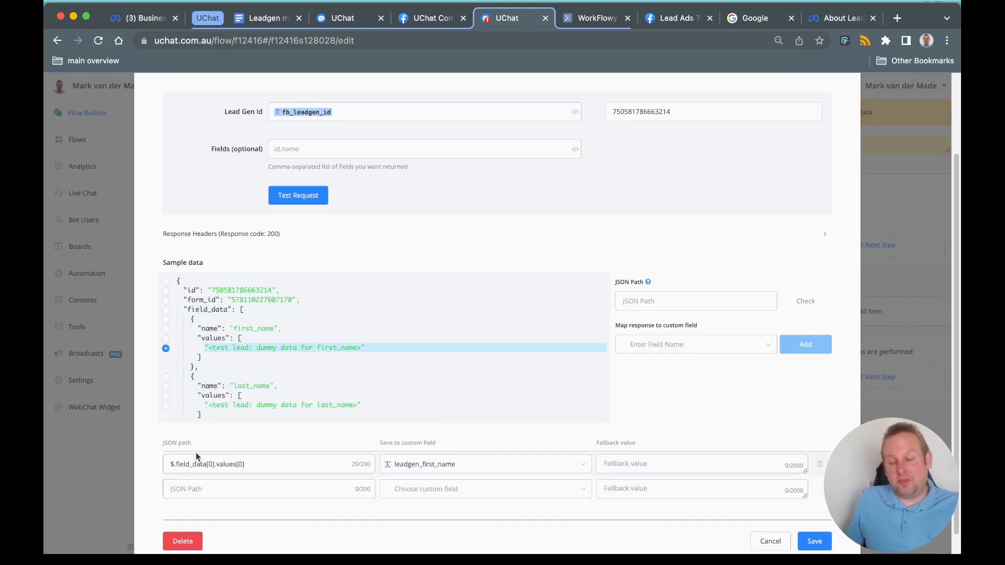
- Map $.field_data[1].values[0] to a new Text custom field leadgen_last_name
{"action": "left_click", "coordinate": [166, 405]}
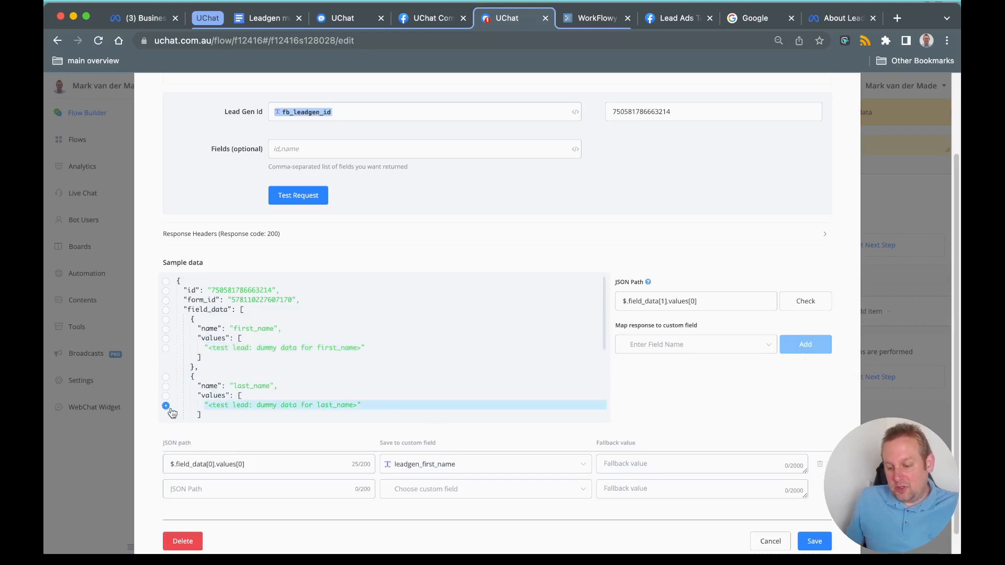
{"action": "type", "text": "leadgen_last_name"}
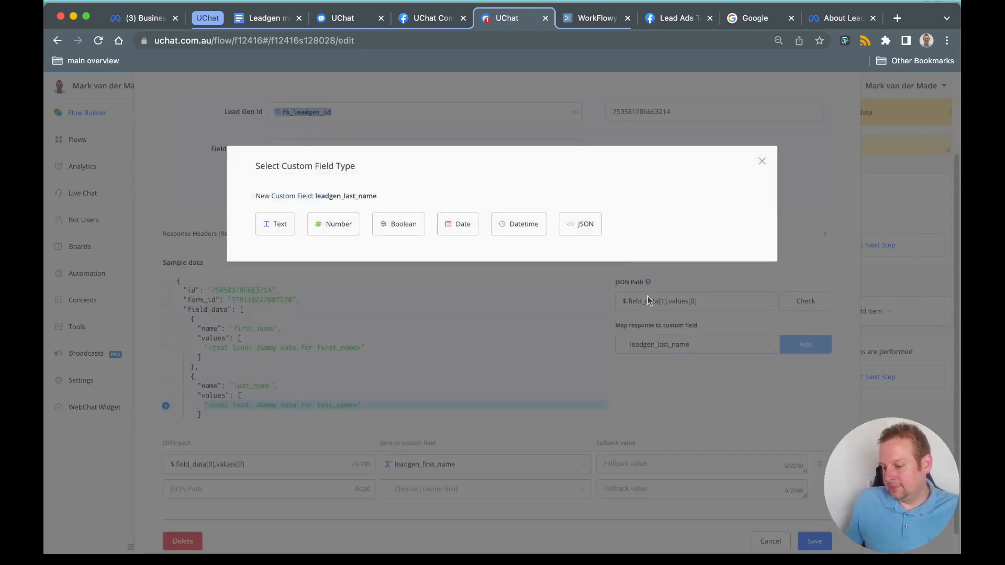
{"action": "left_click", "coordinate": [275, 224]}
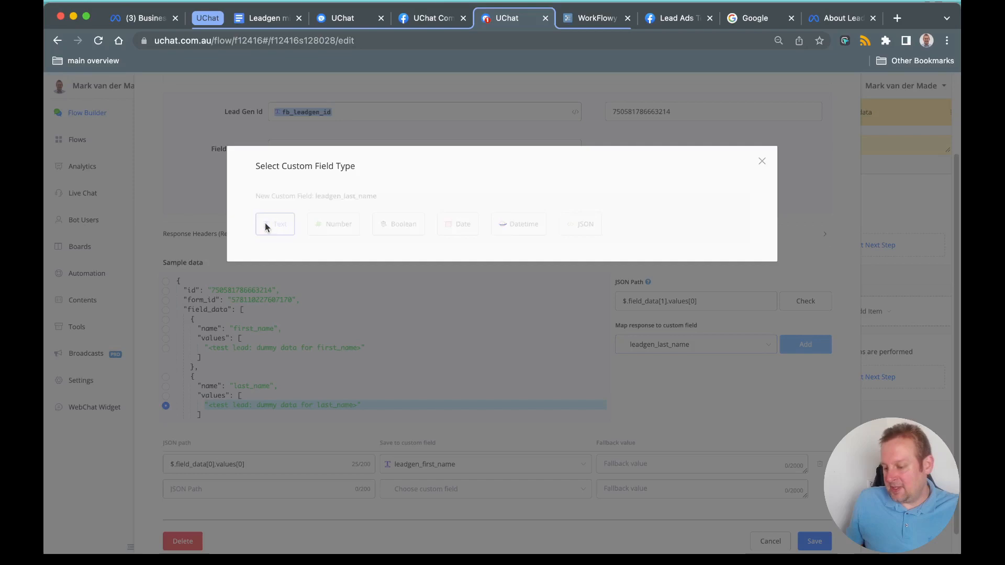
{"action": "left_click", "coordinate": [275, 224]}
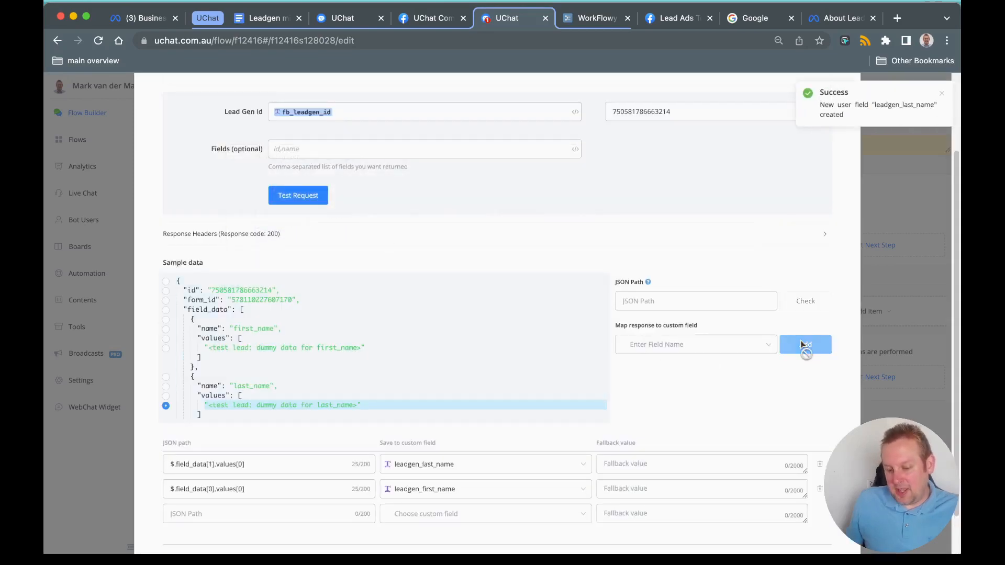
{"action": "scroll", "scroll_direction": "down", "scroll_amount": 3}
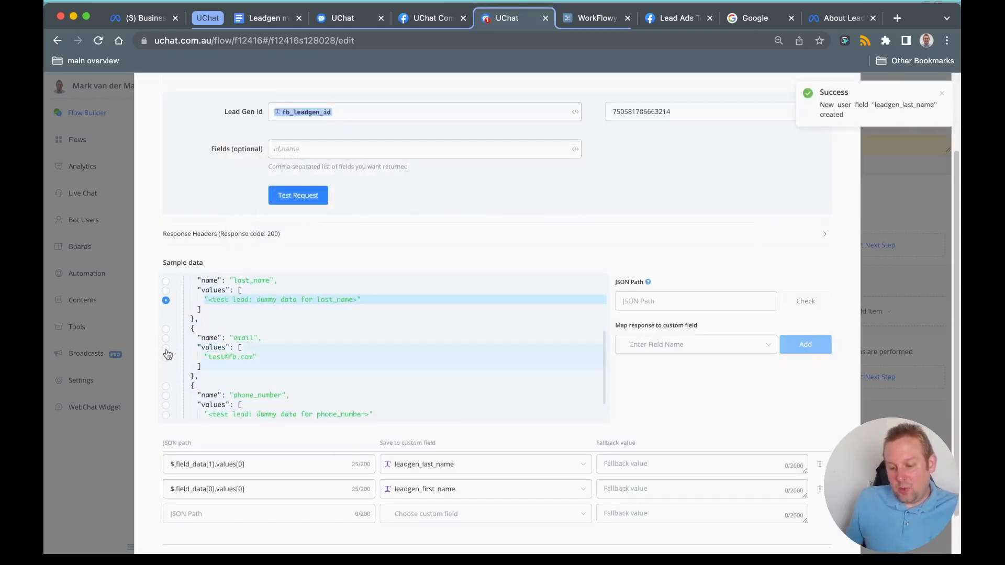
- Map $.field_data[2].values[0] to a newly created custom field leadgen_email
{"action": "left_click", "coordinate": [166, 357]}
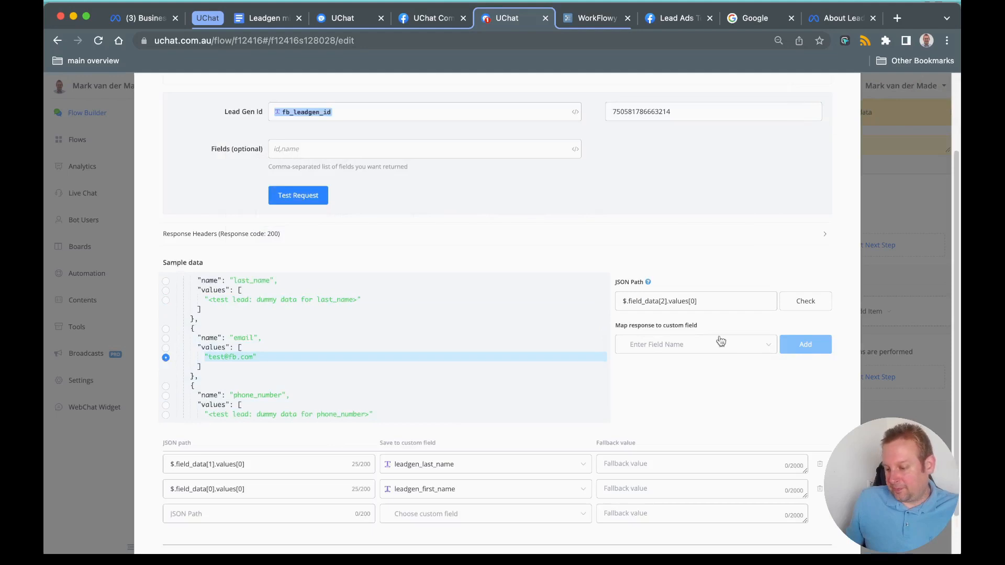
{"action": "left_click", "coordinate": [695, 344]}
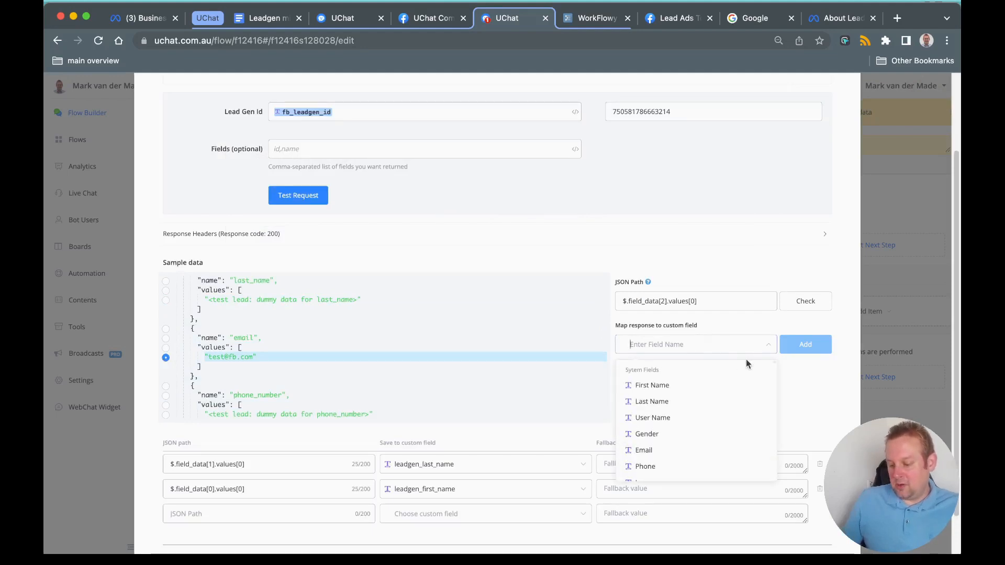
{"action": "type", "text": "leadgen_email"}
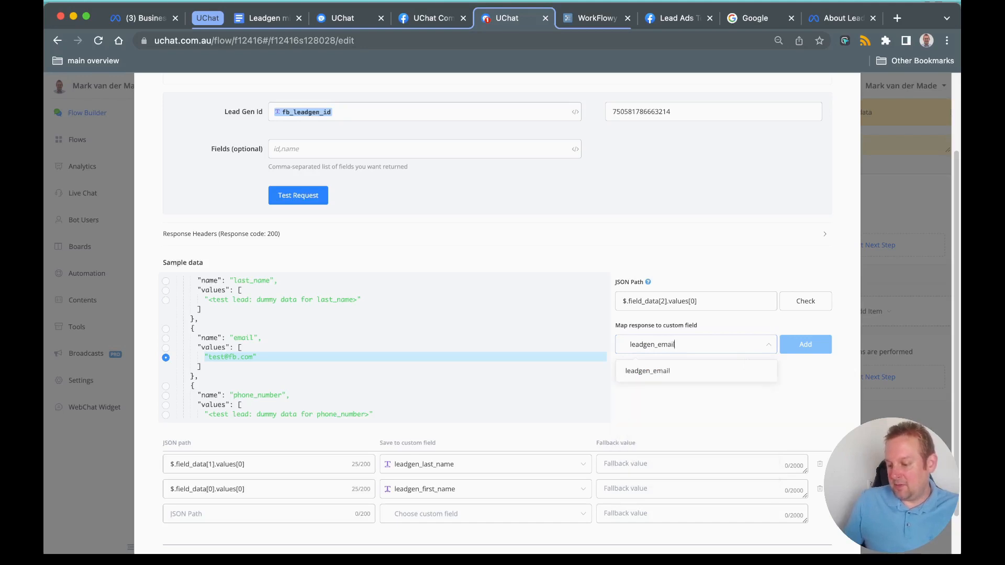
{"action": "left_click", "coordinate": [647, 370]}
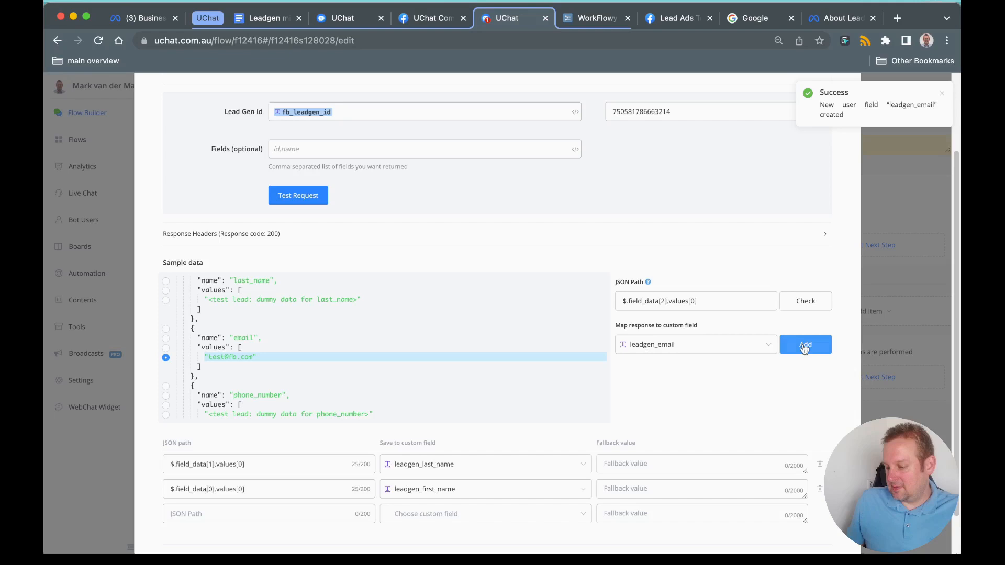
{"action": "left_click", "coordinate": [806, 344]}
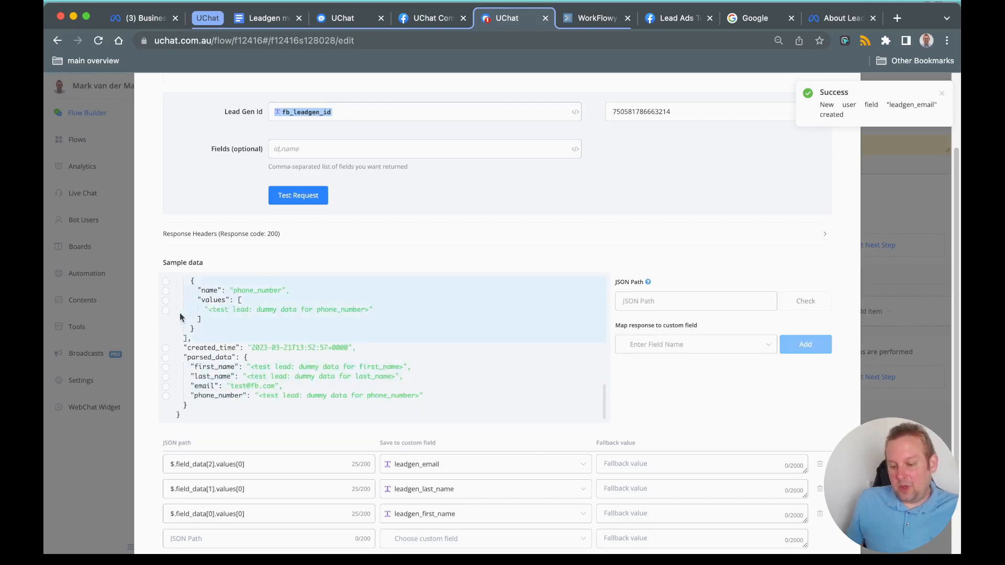
- Map $.field_data[3].values[0] to a new Number custom field leadgen_phone
{"action": "left_click", "coordinate": [165, 310]}
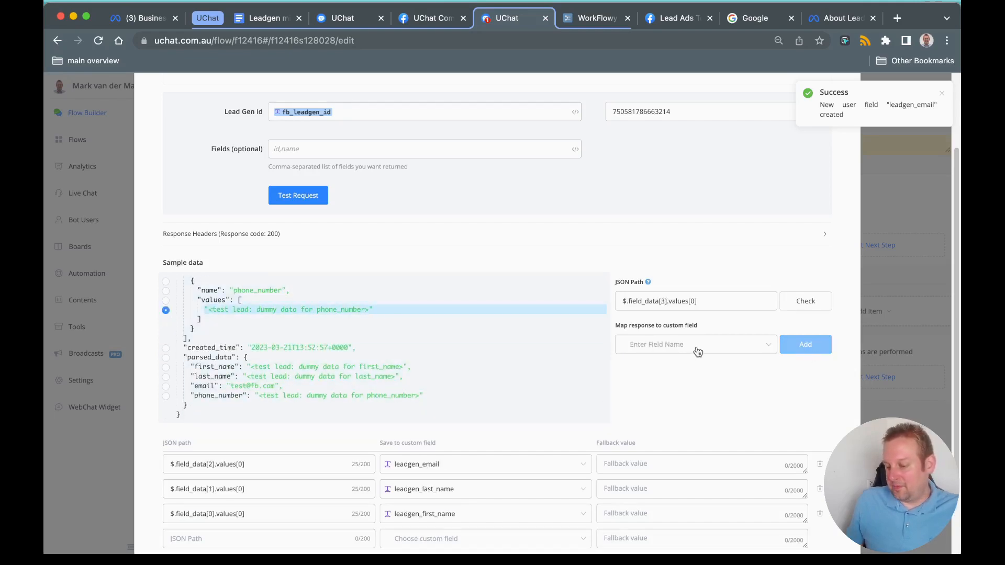
{"action": "left_click", "coordinate": [696, 345]}
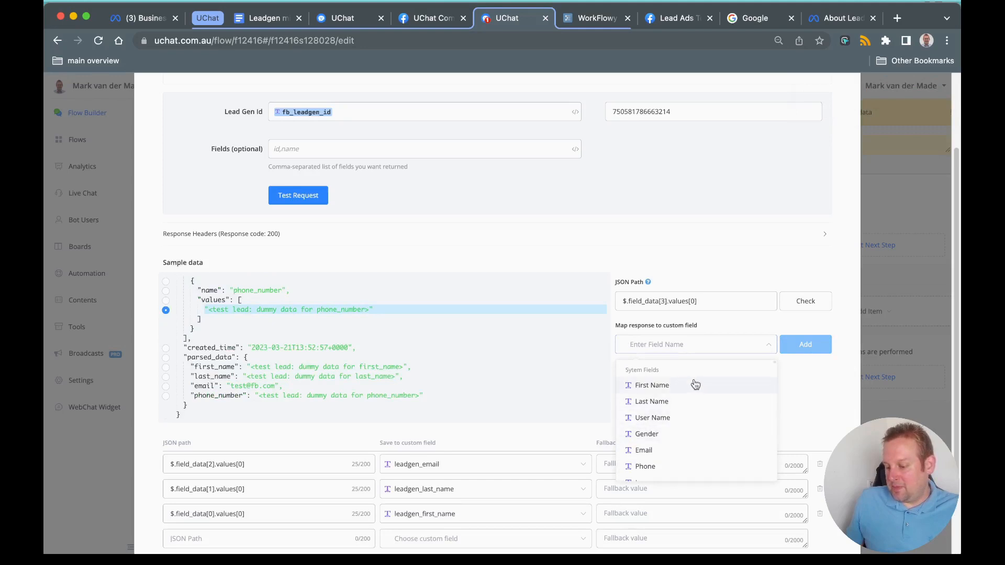
{"action": "type", "text": "leadgen_phone"}
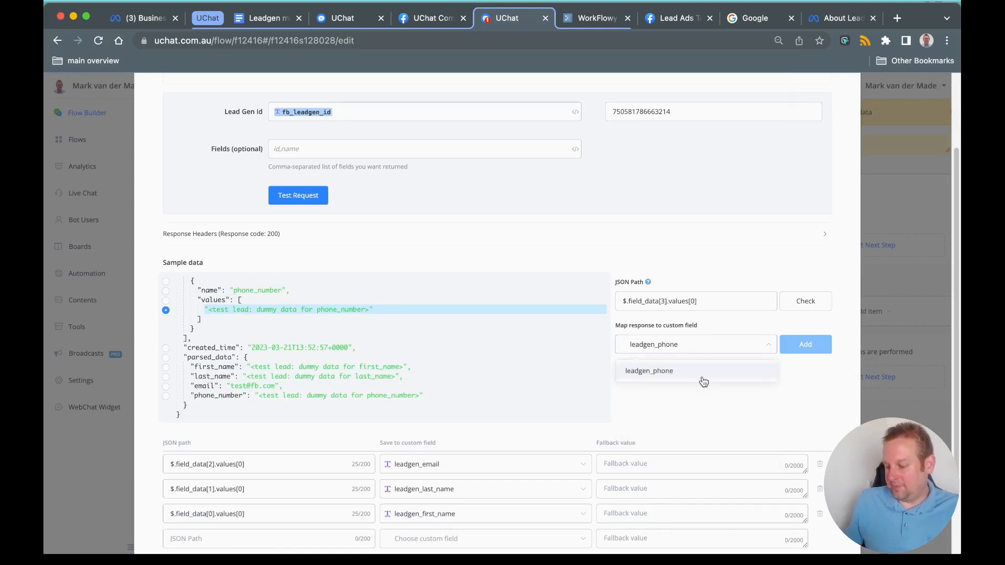
{"action": "left_click", "coordinate": [649, 371]}
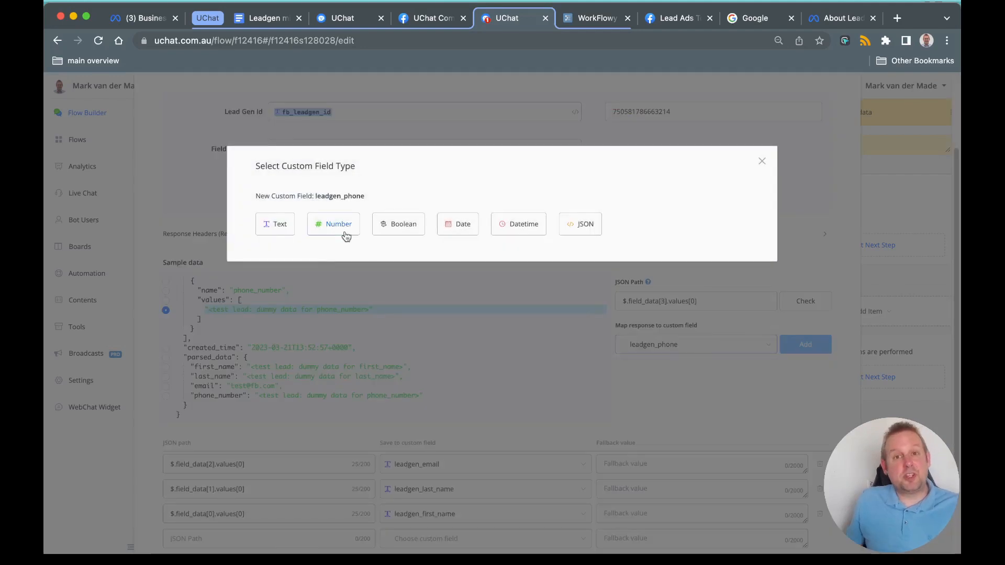
{"action": "left_click", "coordinate": [333, 224]}
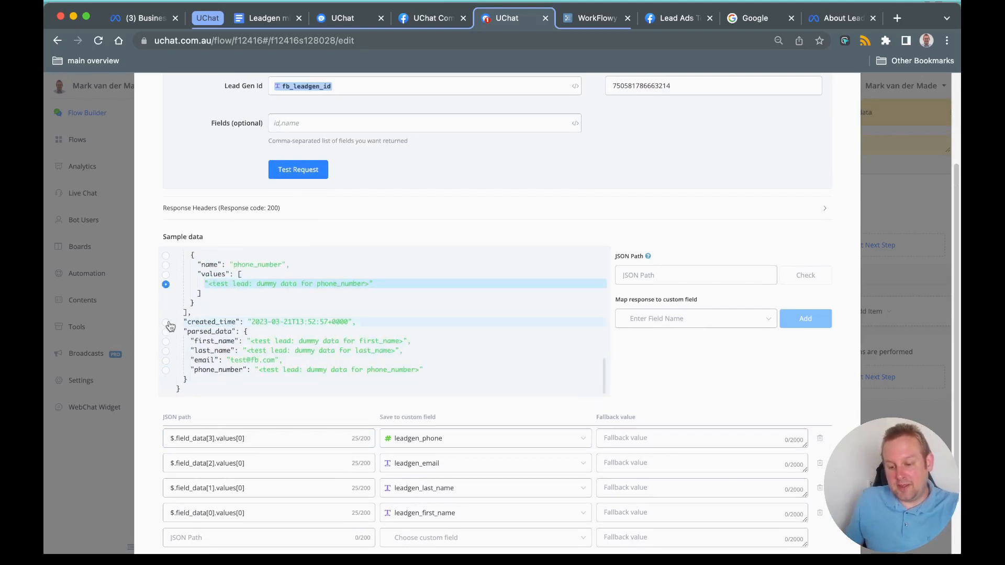
- Select the created_time value, then save the Get Lead Gen field mappings
{"action": "left_click", "coordinate": [166, 322]}
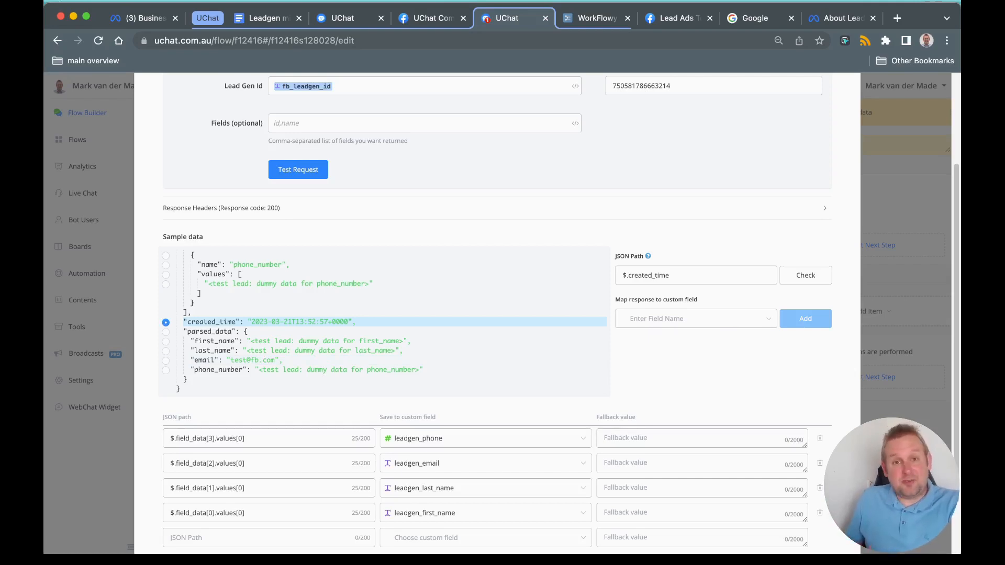
{"action": "scroll", "scroll_direction": "down", "scroll_amount": 3}
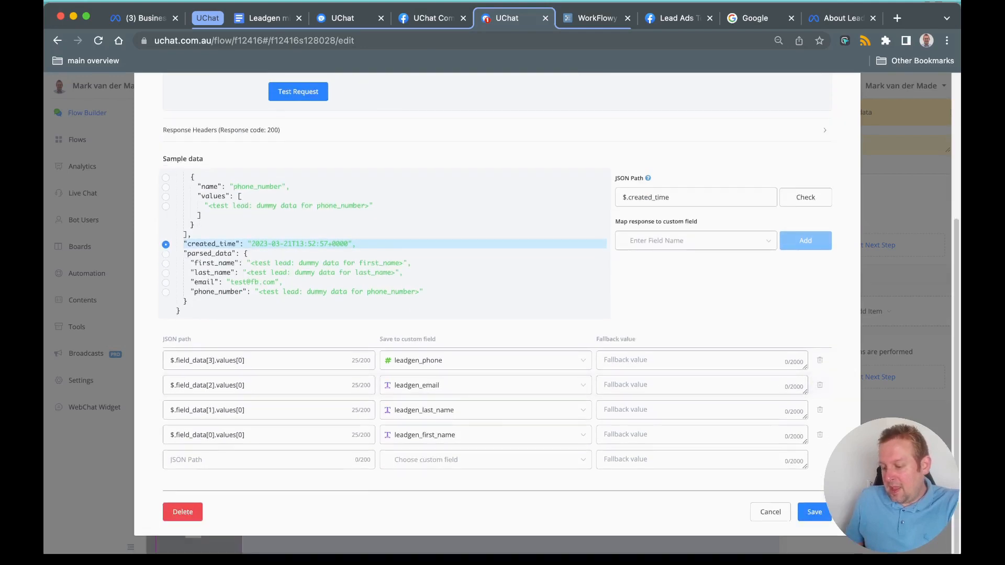
{"action": "left_click", "coordinate": [770, 513]}
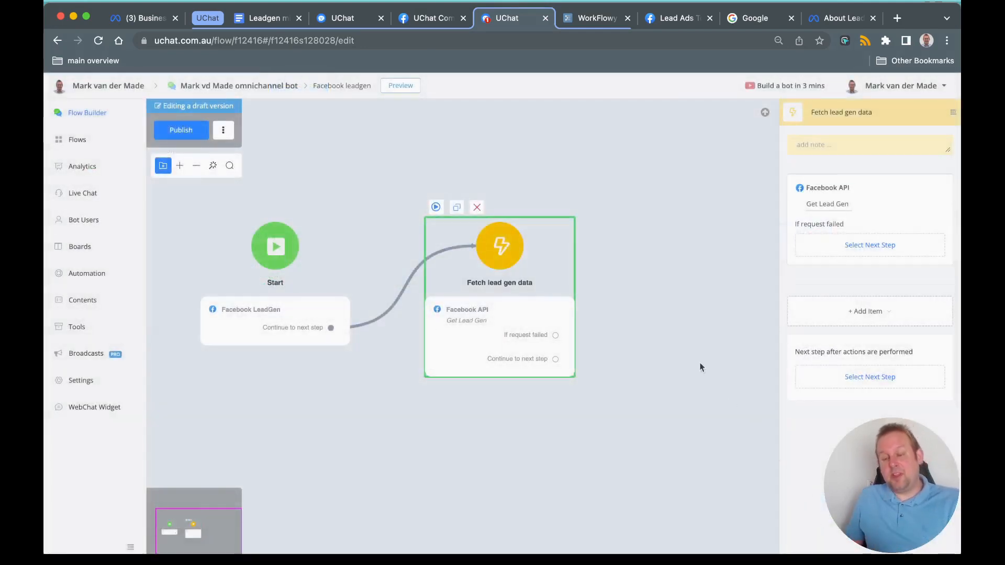